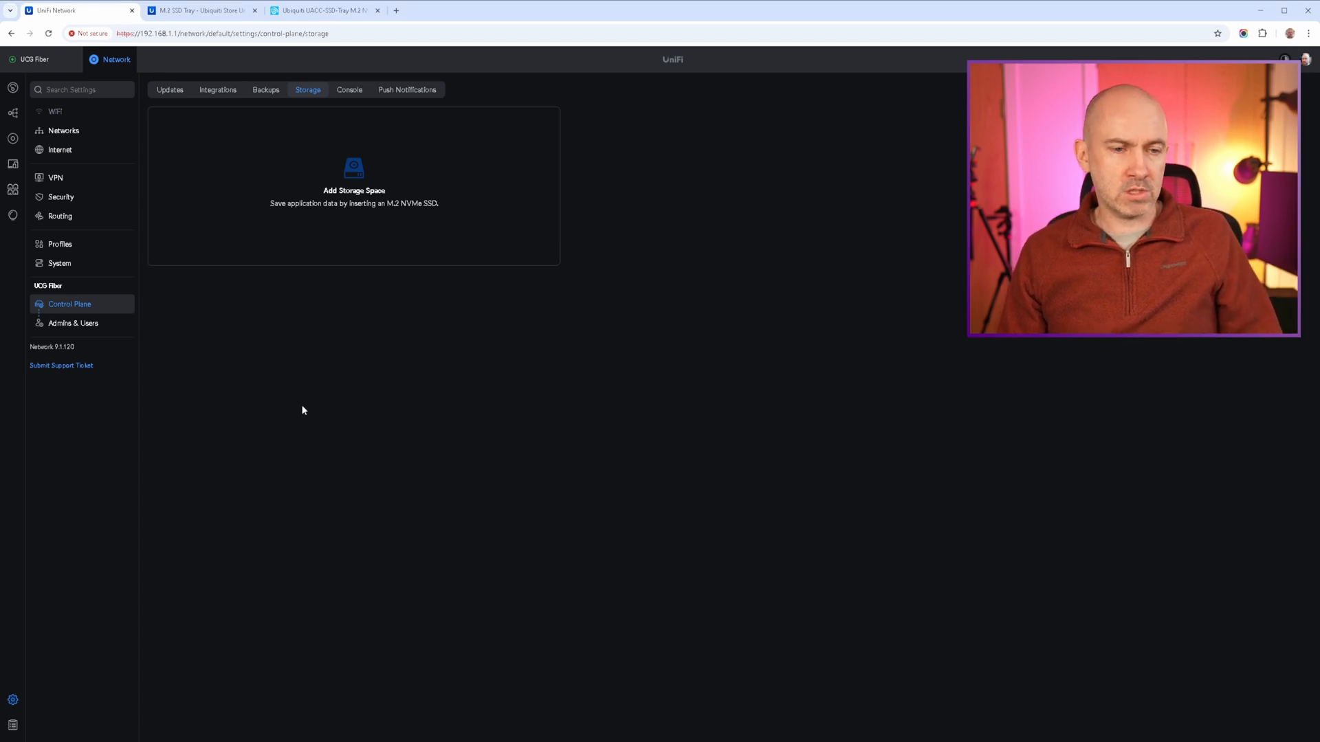
mouse_move(533, 252)
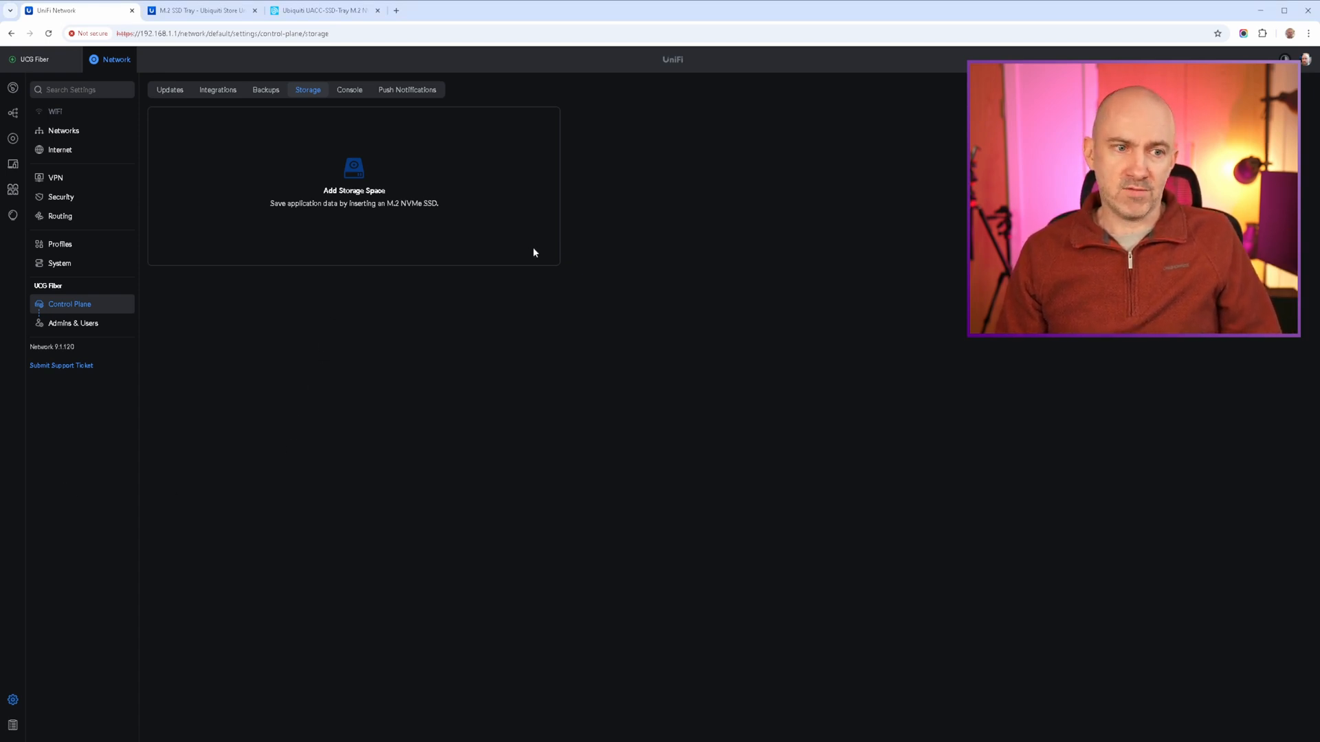
mouse_move(528, 268)
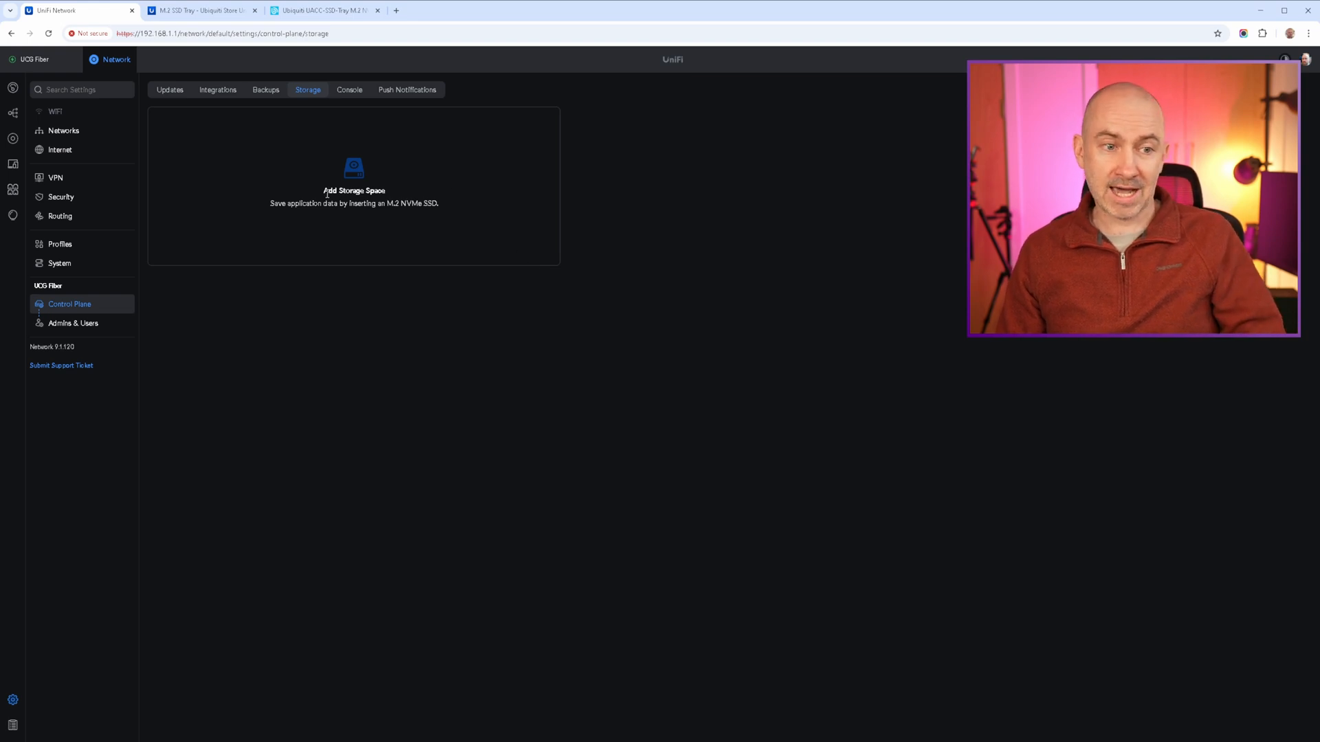
Show the M.2 SSD Tray's technical details and bring up its installation guide.
left_click(200, 11)
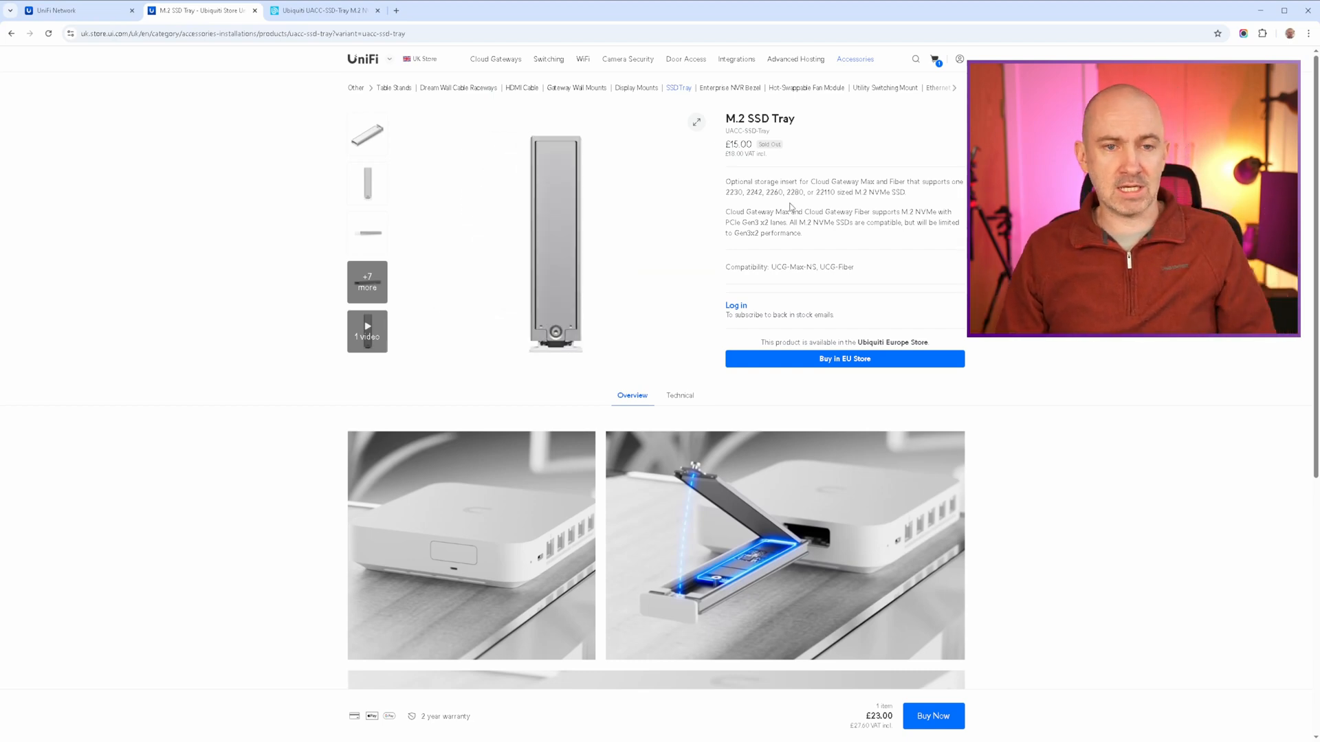
mouse_move(777, 165)
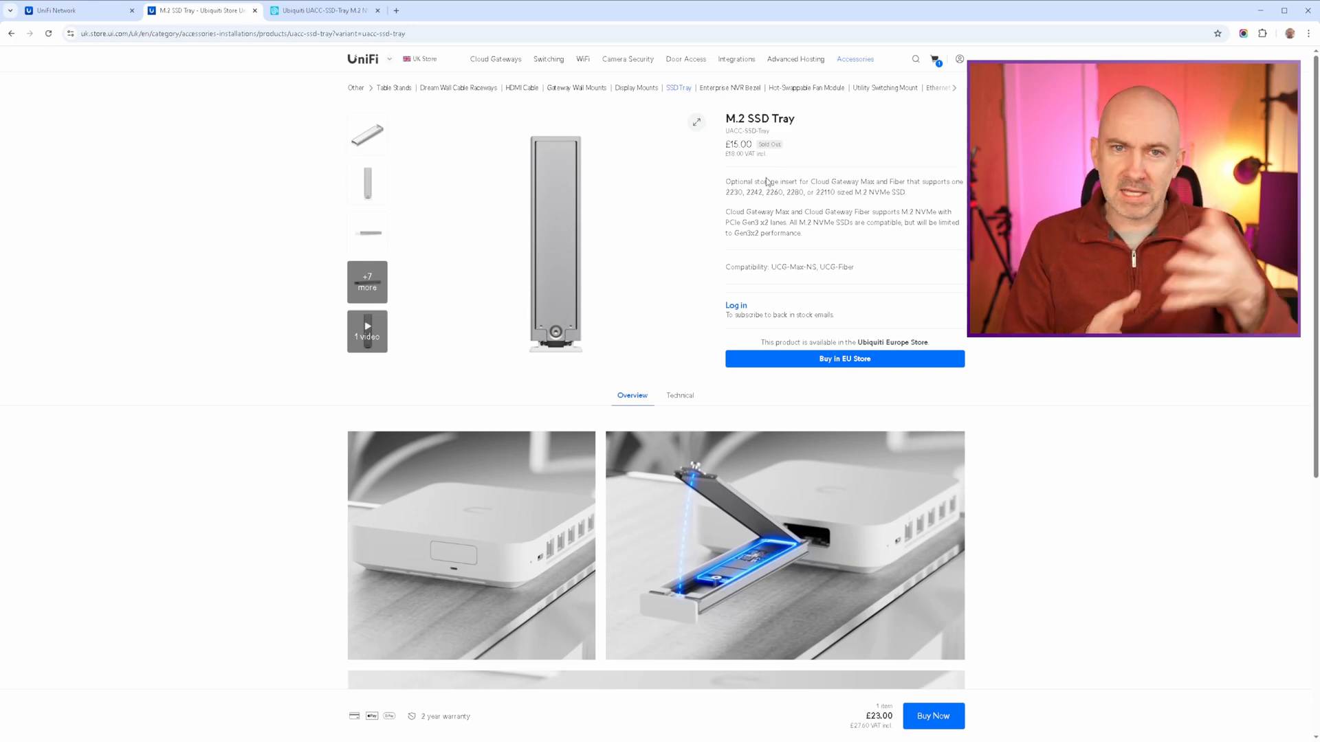
mouse_move(792, 127)
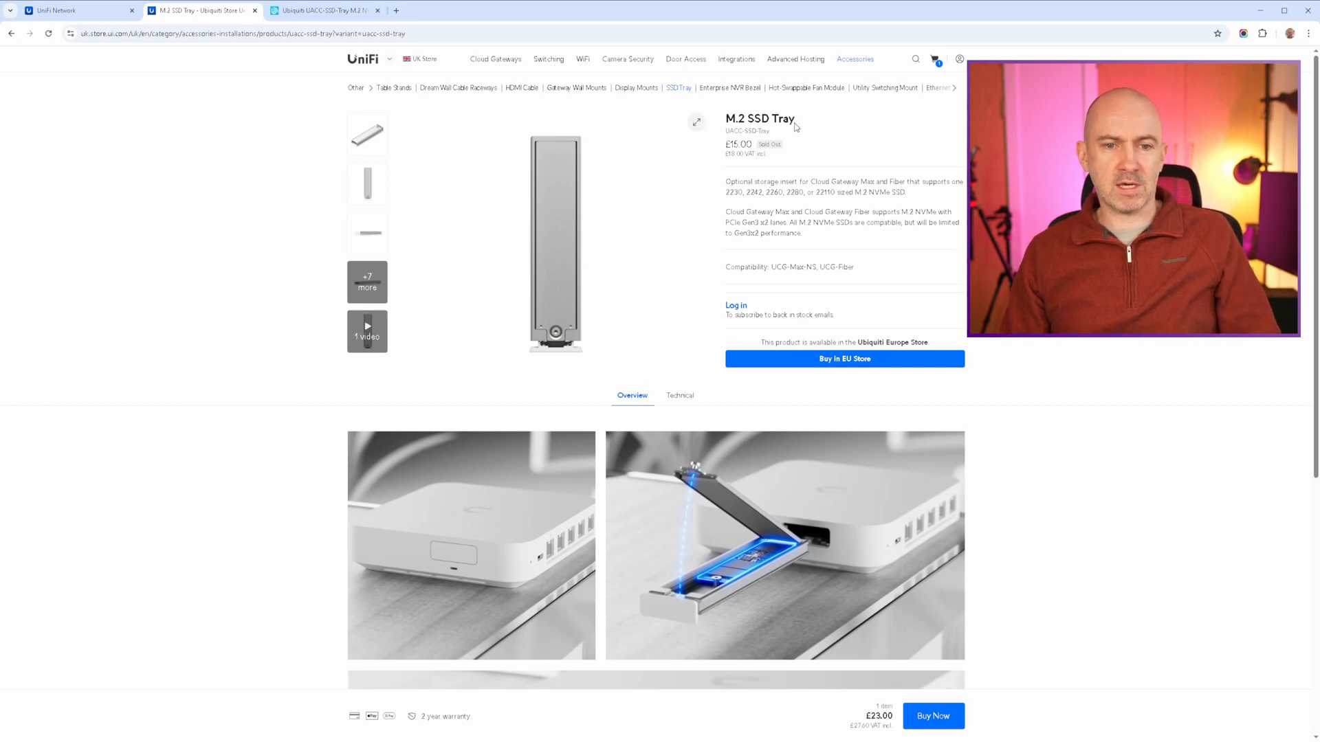
mouse_move(832, 236)
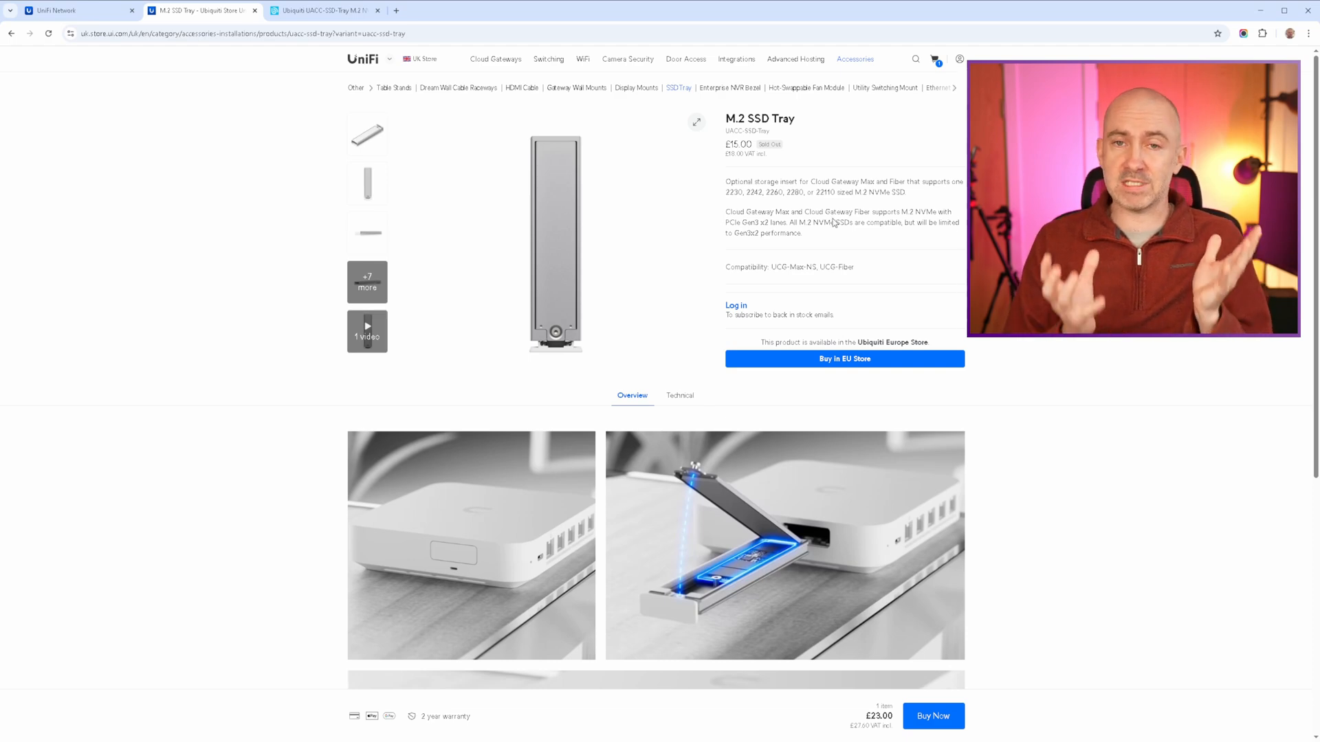
mouse_move(848, 237)
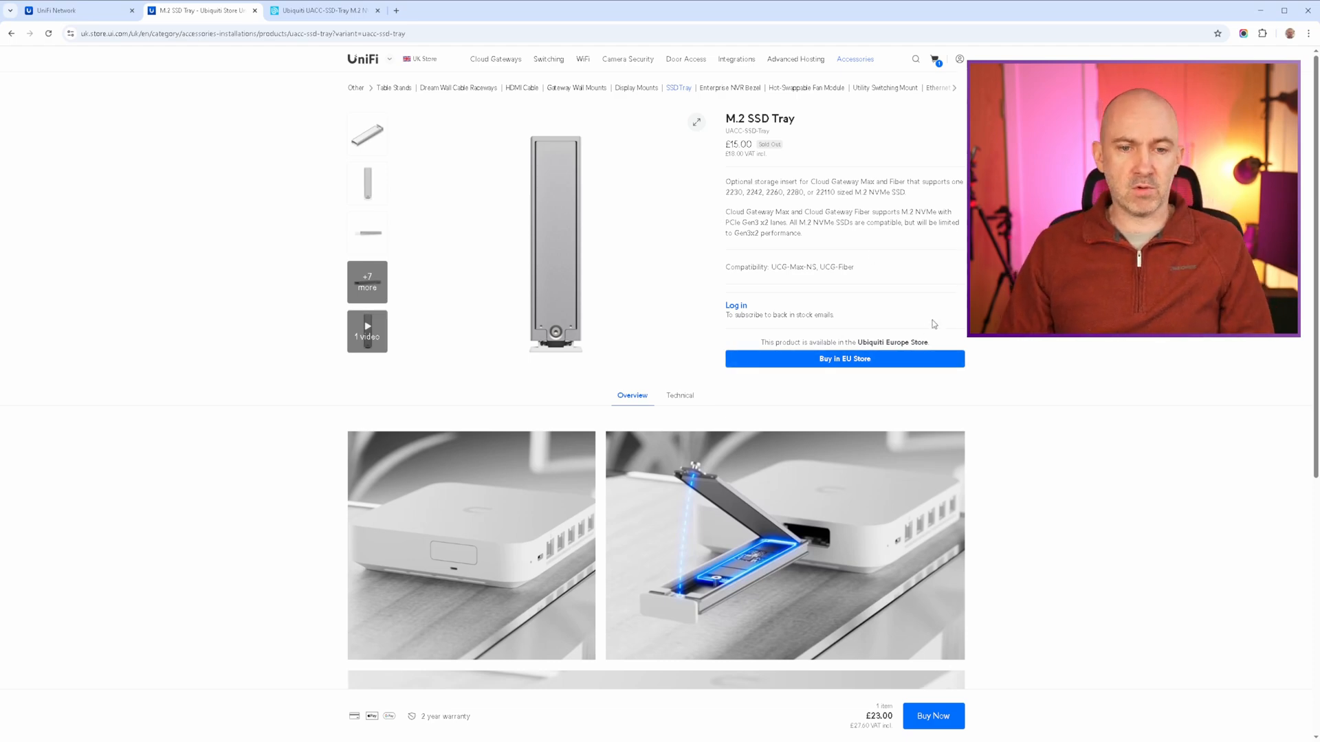
mouse_move(620, 34)
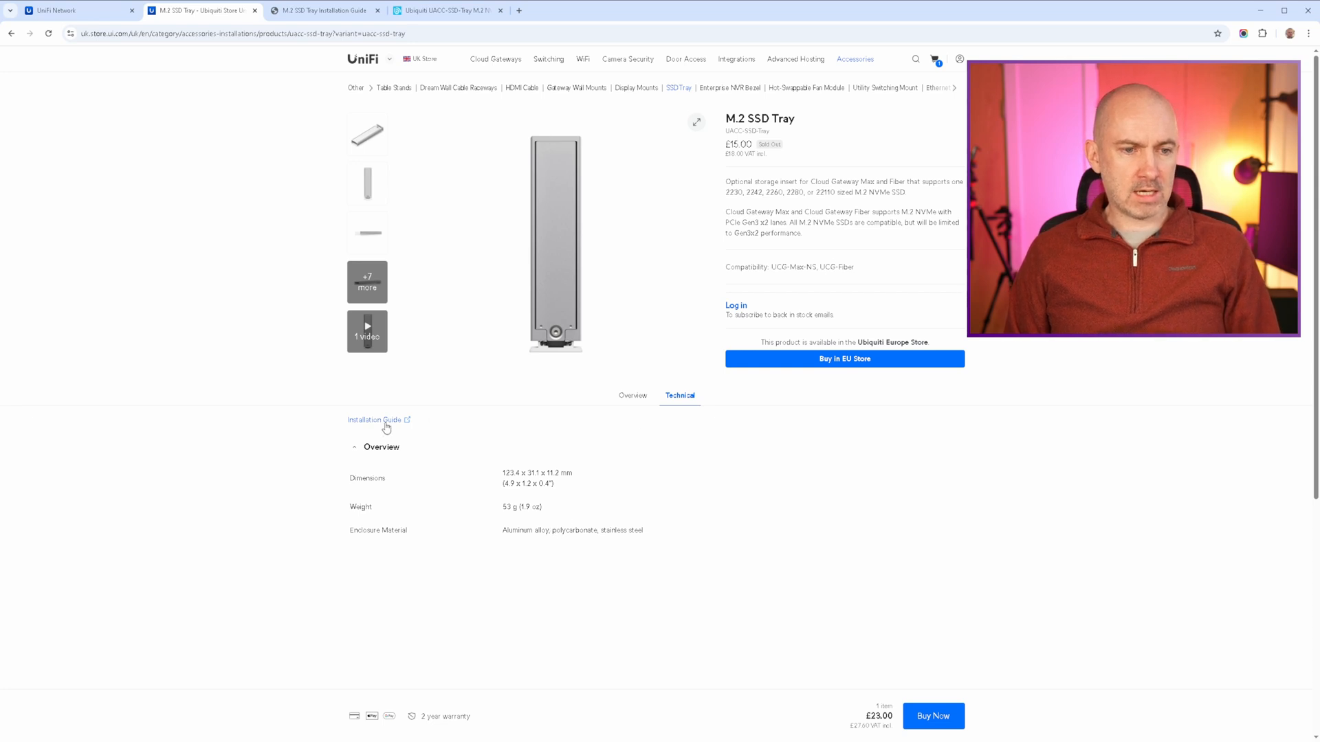
left_click(376, 420)
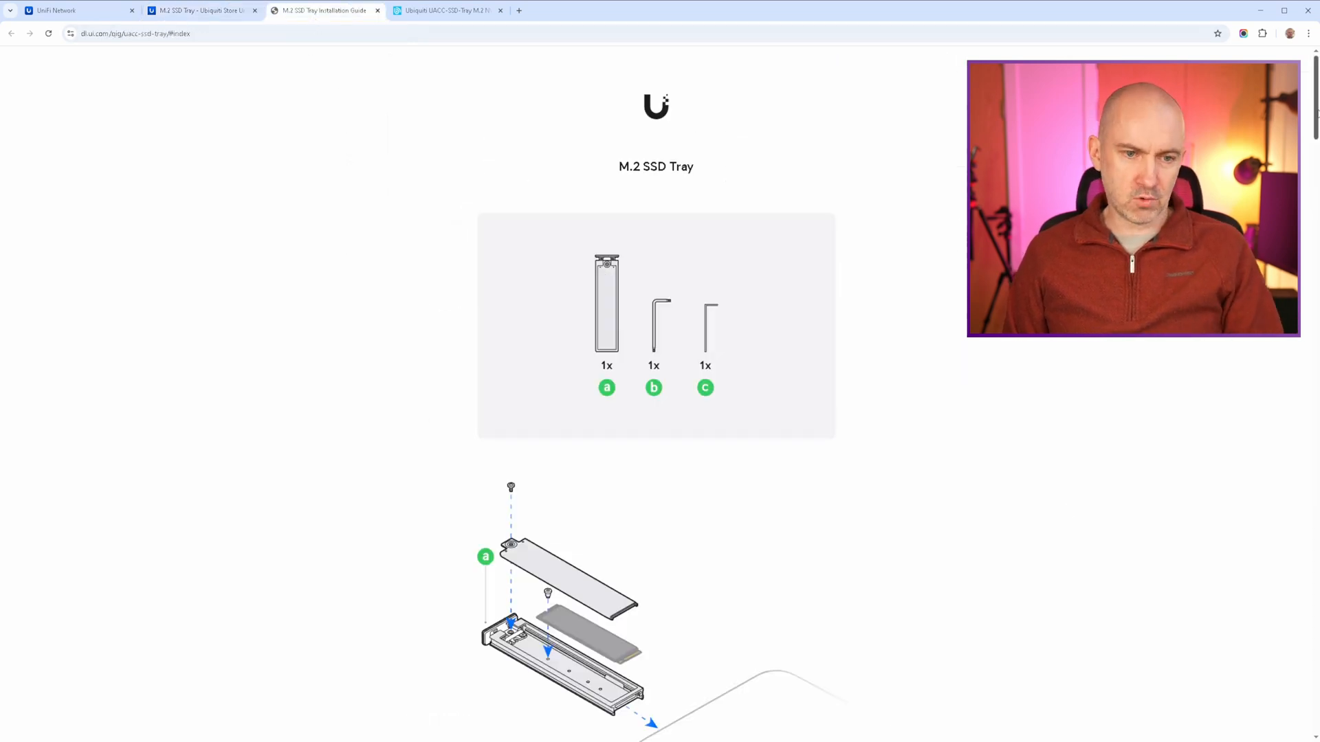
Scroll the dl.ui.com guide down to step 6, the tray sliding into the gateway slot.
scroll("down", 3)
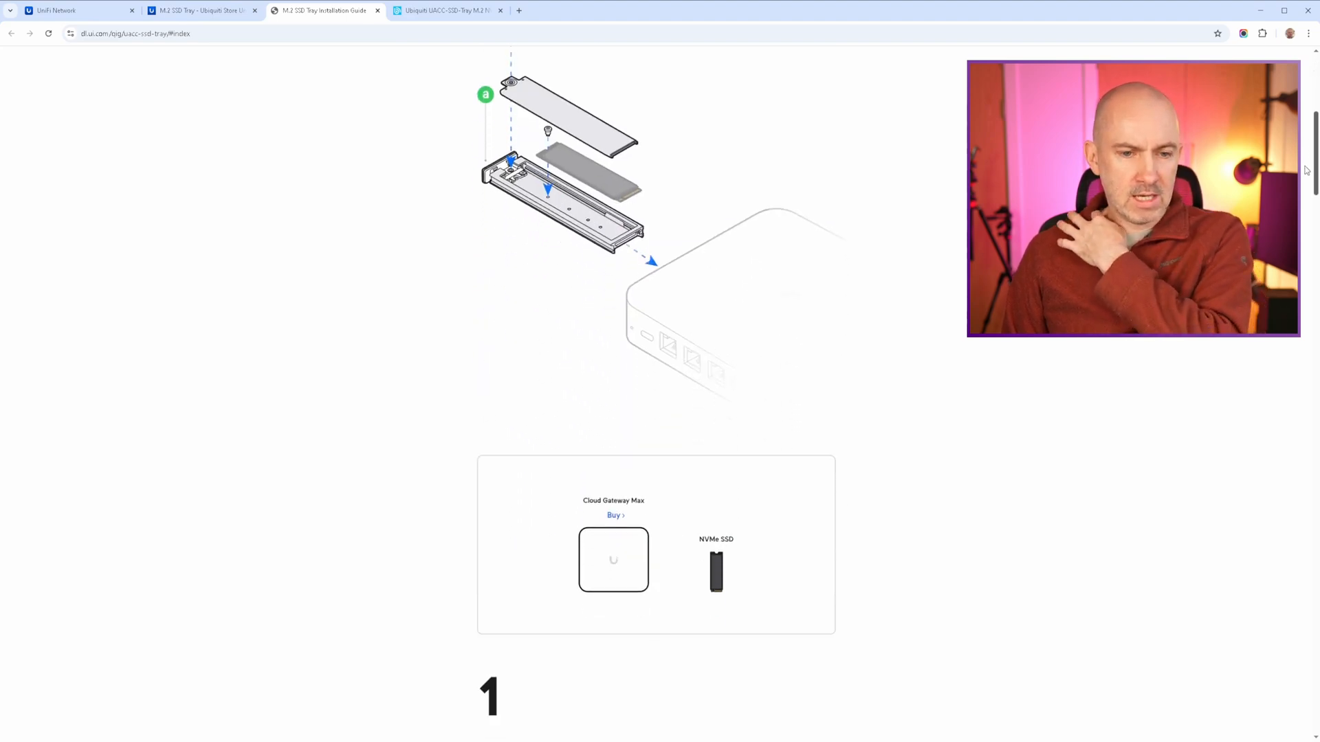
scroll("down", 3)
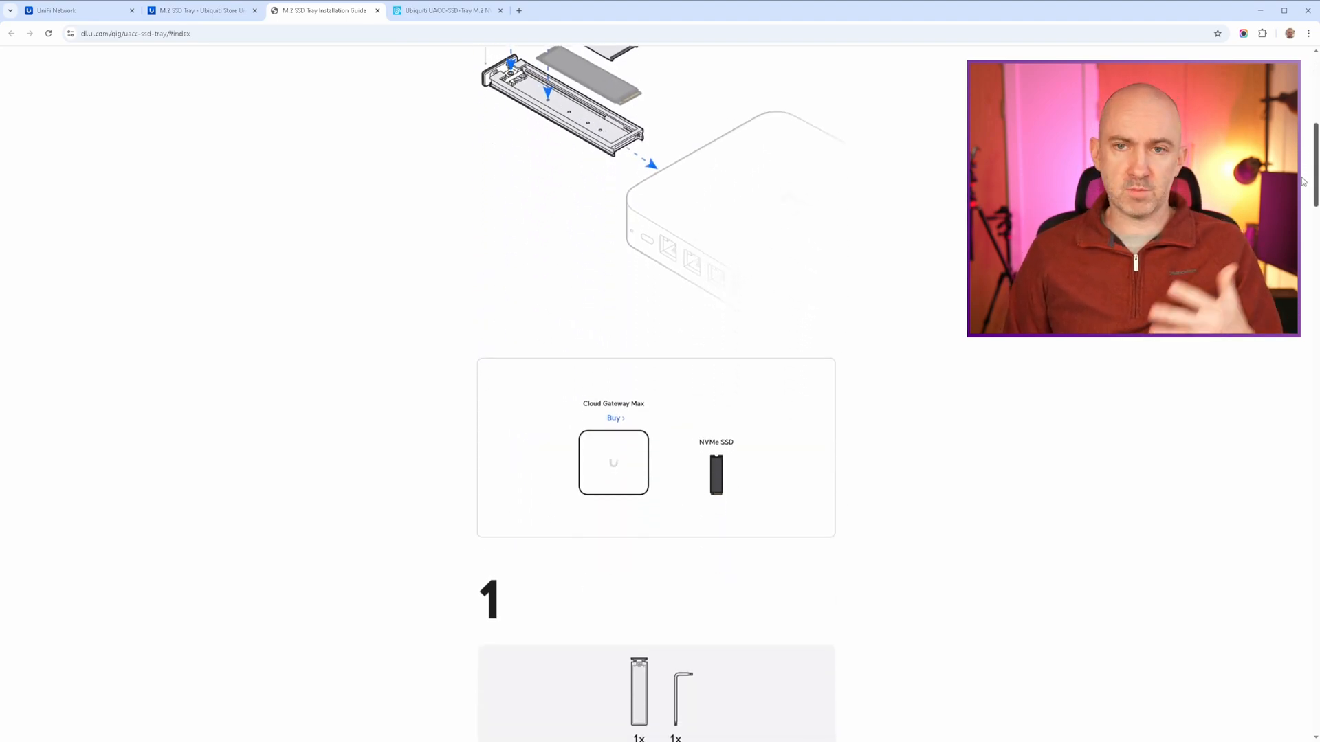
scroll("down", 3)
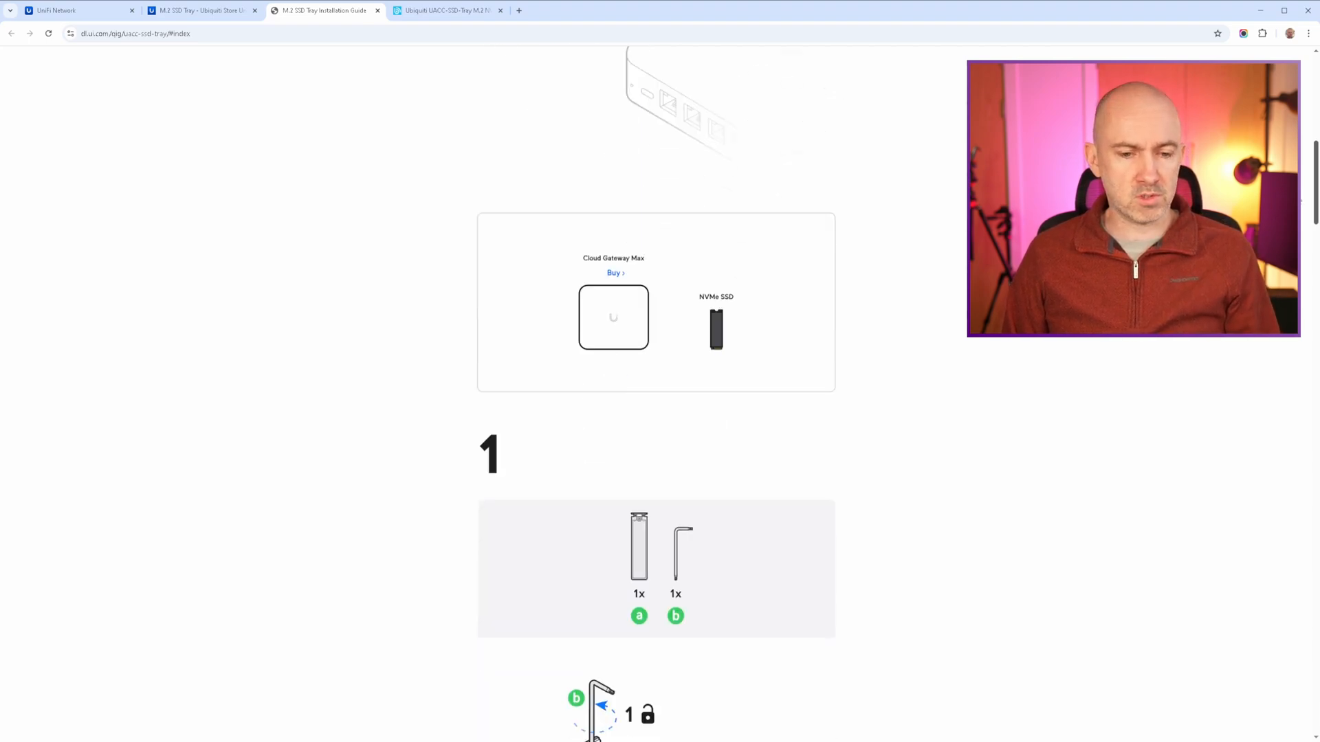
scroll("down", 3)
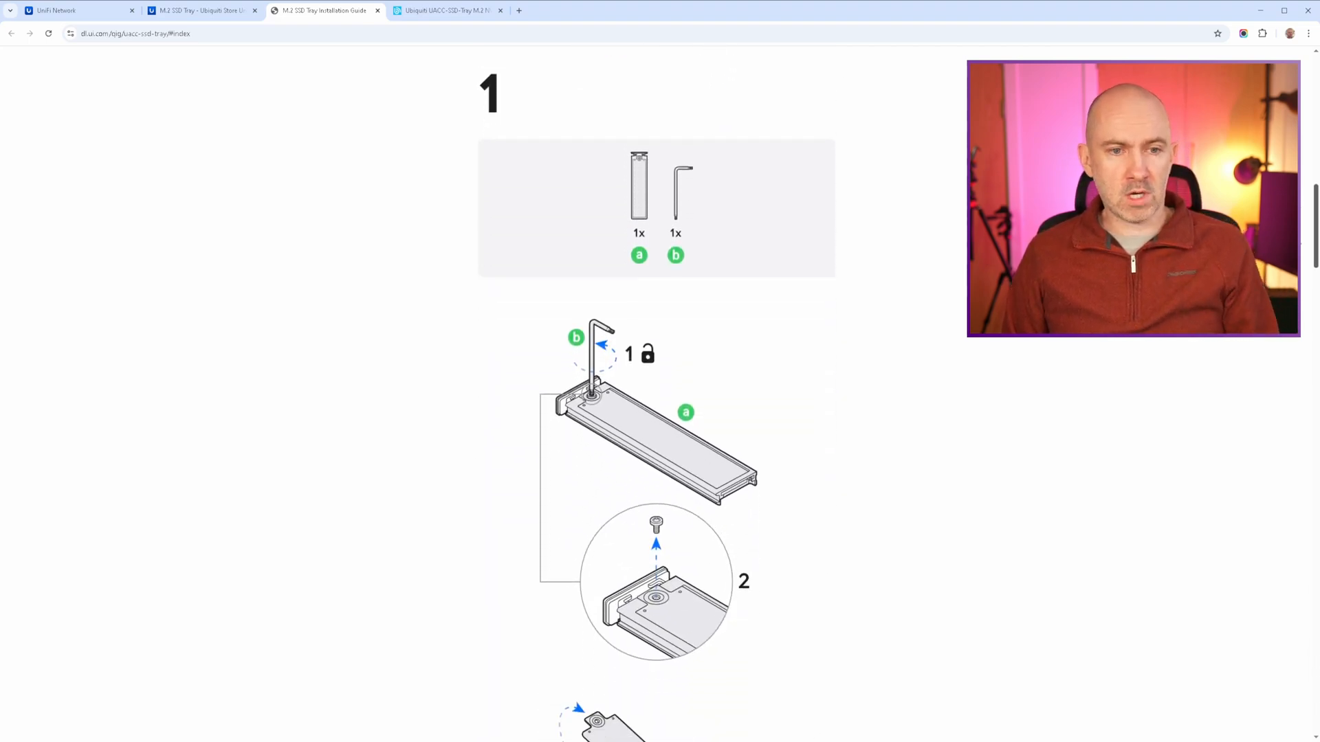
scroll("down", 3)
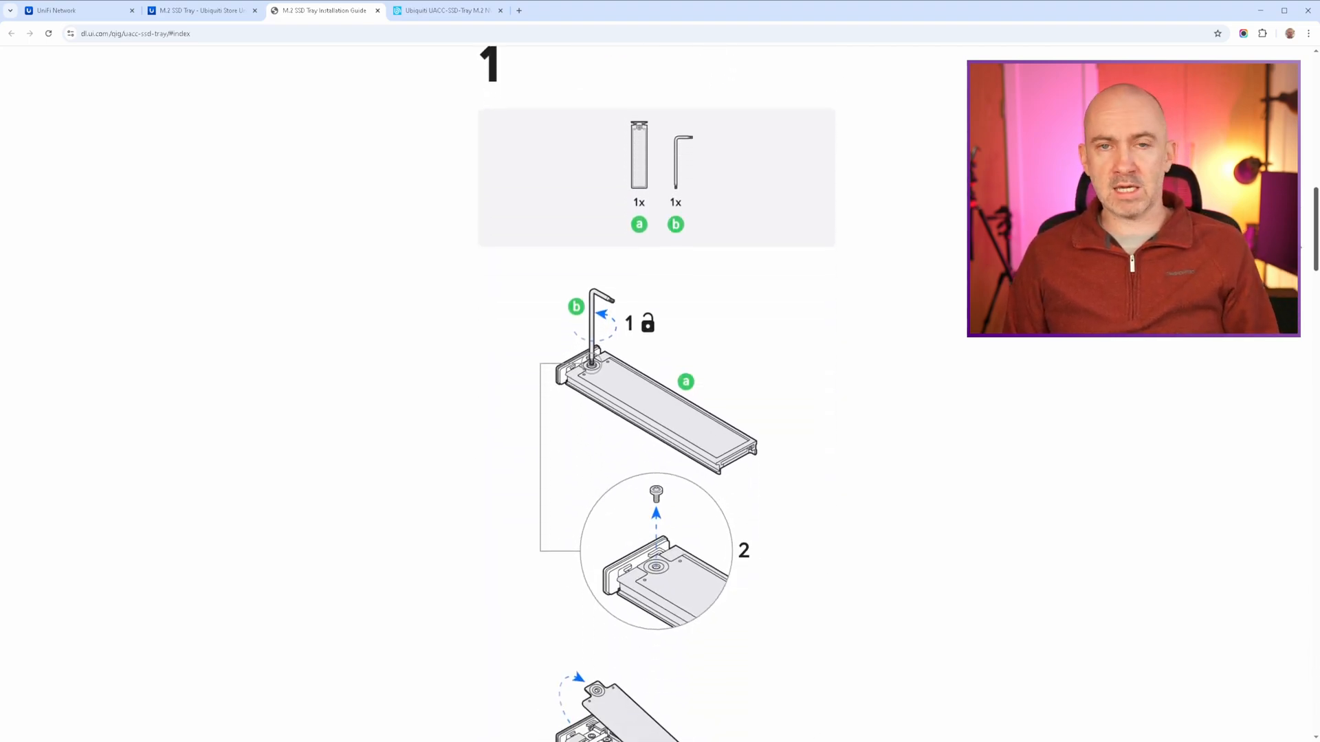
scroll("down", 3)
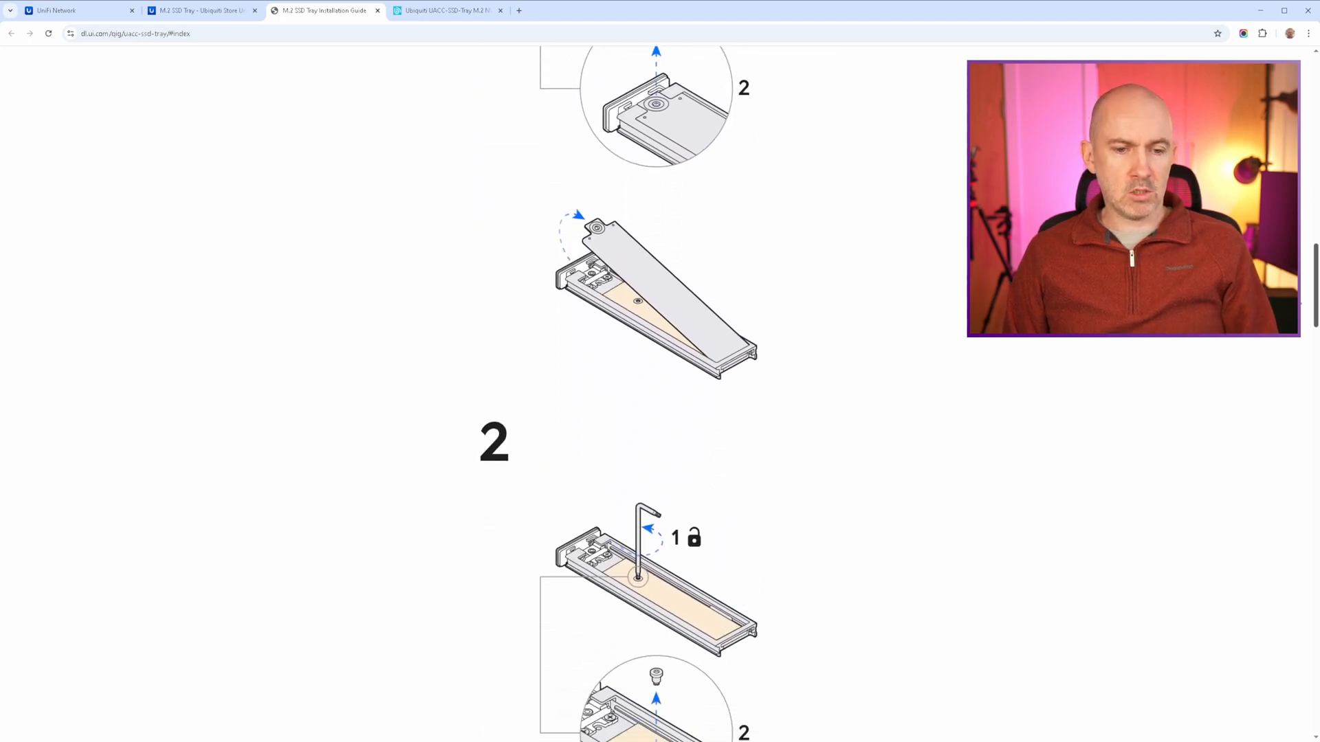
scroll("down", 3)
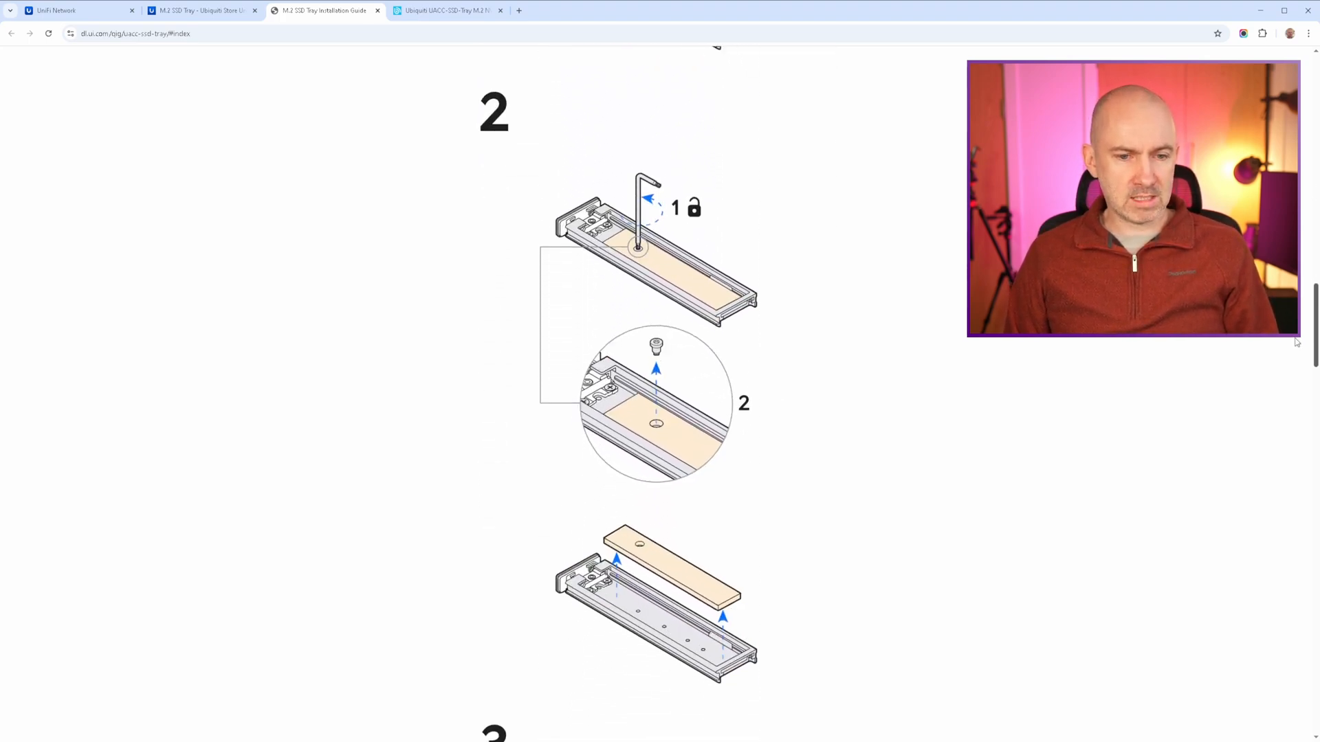
scroll("down", 3)
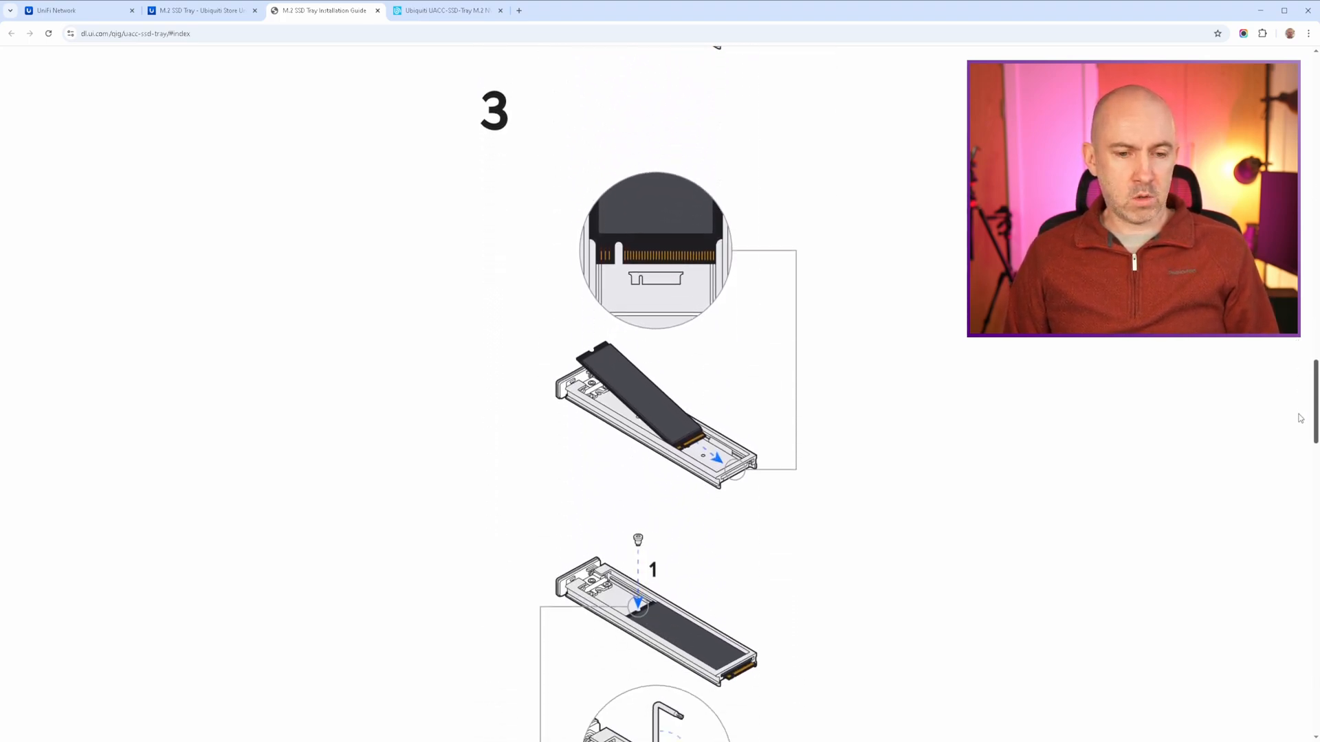
scroll("down", 3)
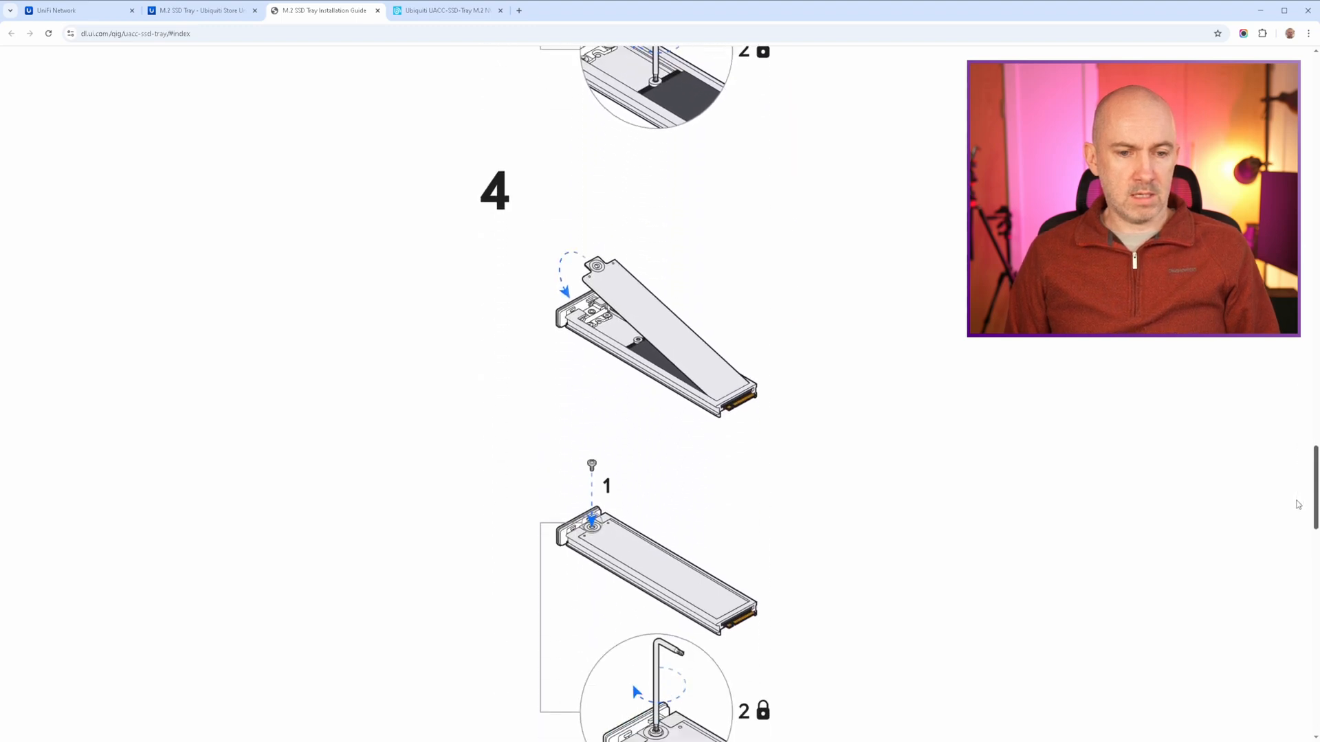
scroll("down", 3)
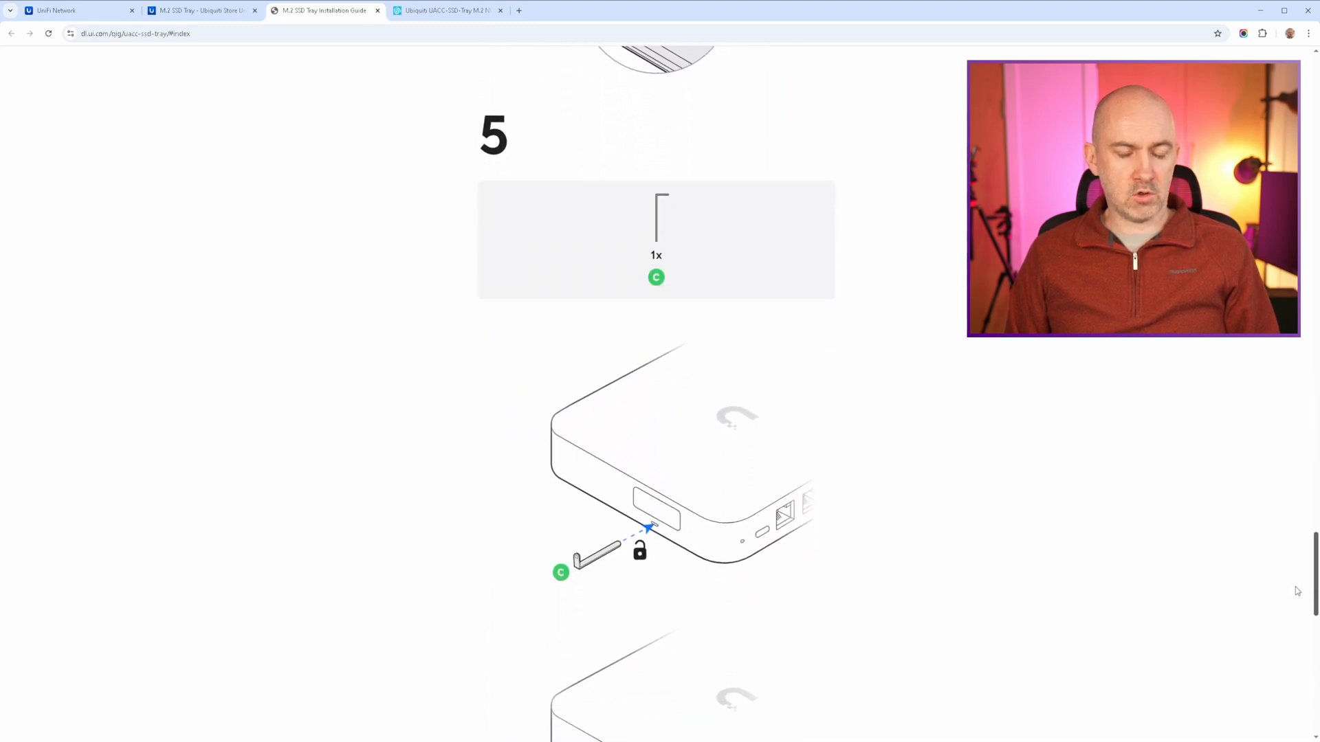
scroll("down", 3)
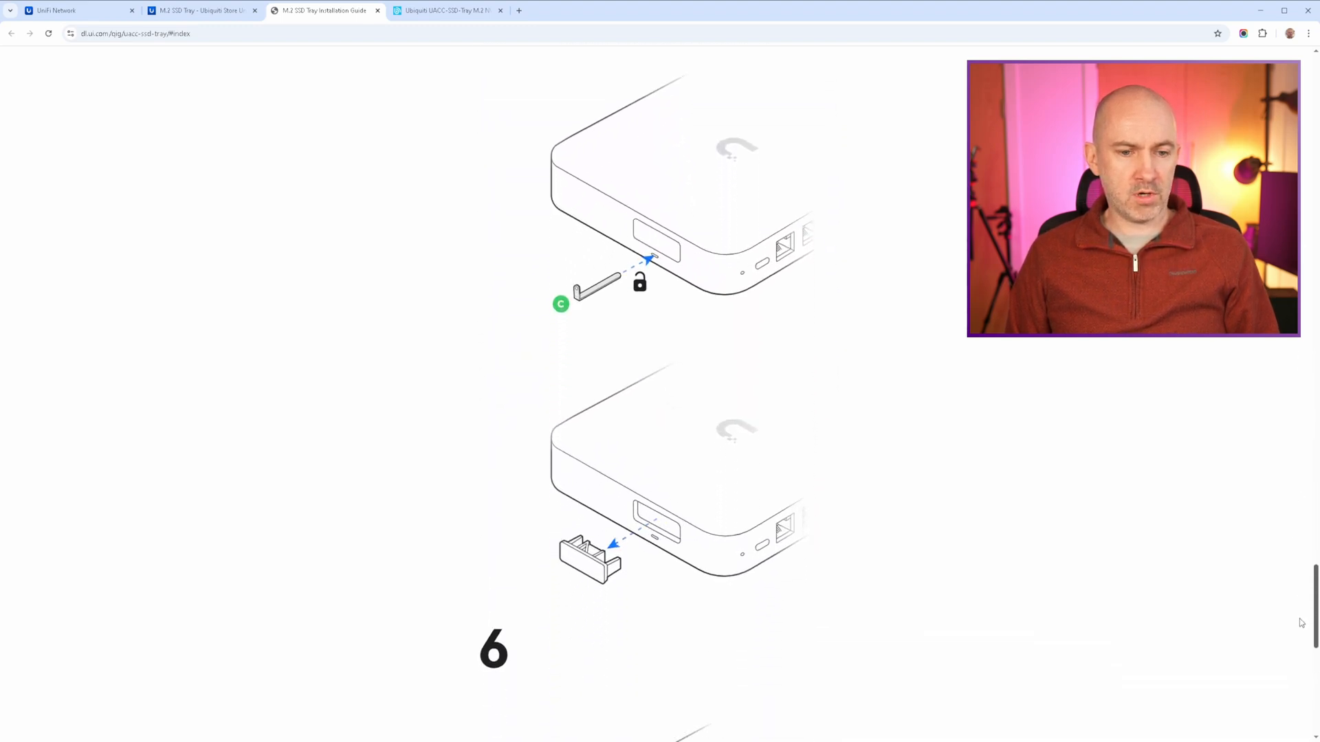
scroll("down", 3)
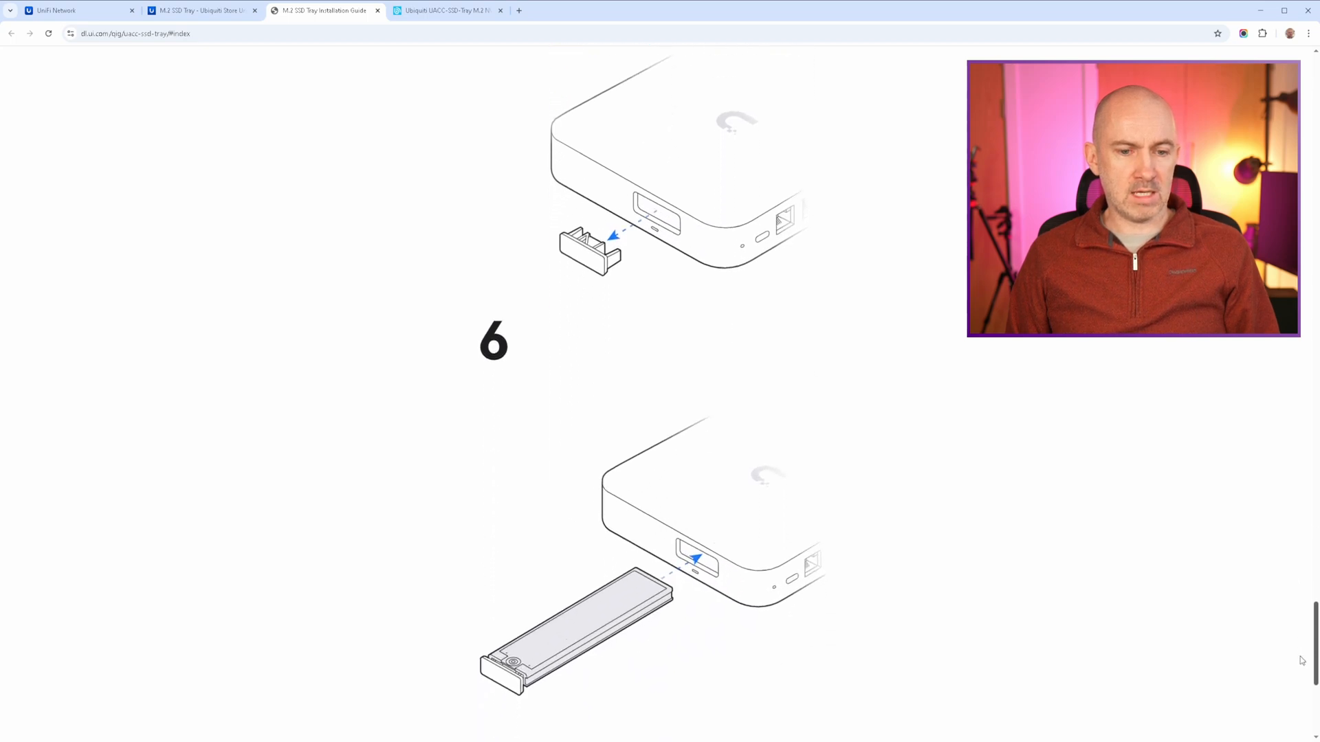
scroll("down", 3)
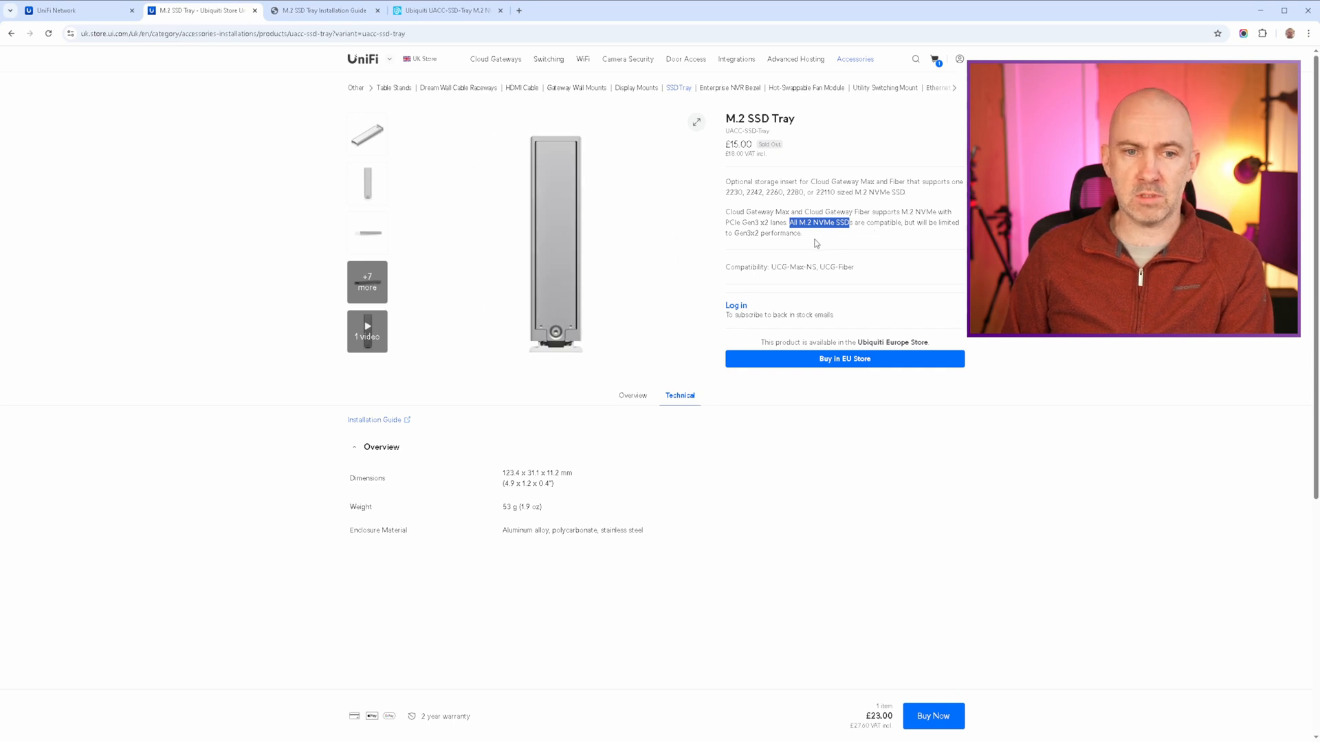
mouse_move(820, 245)
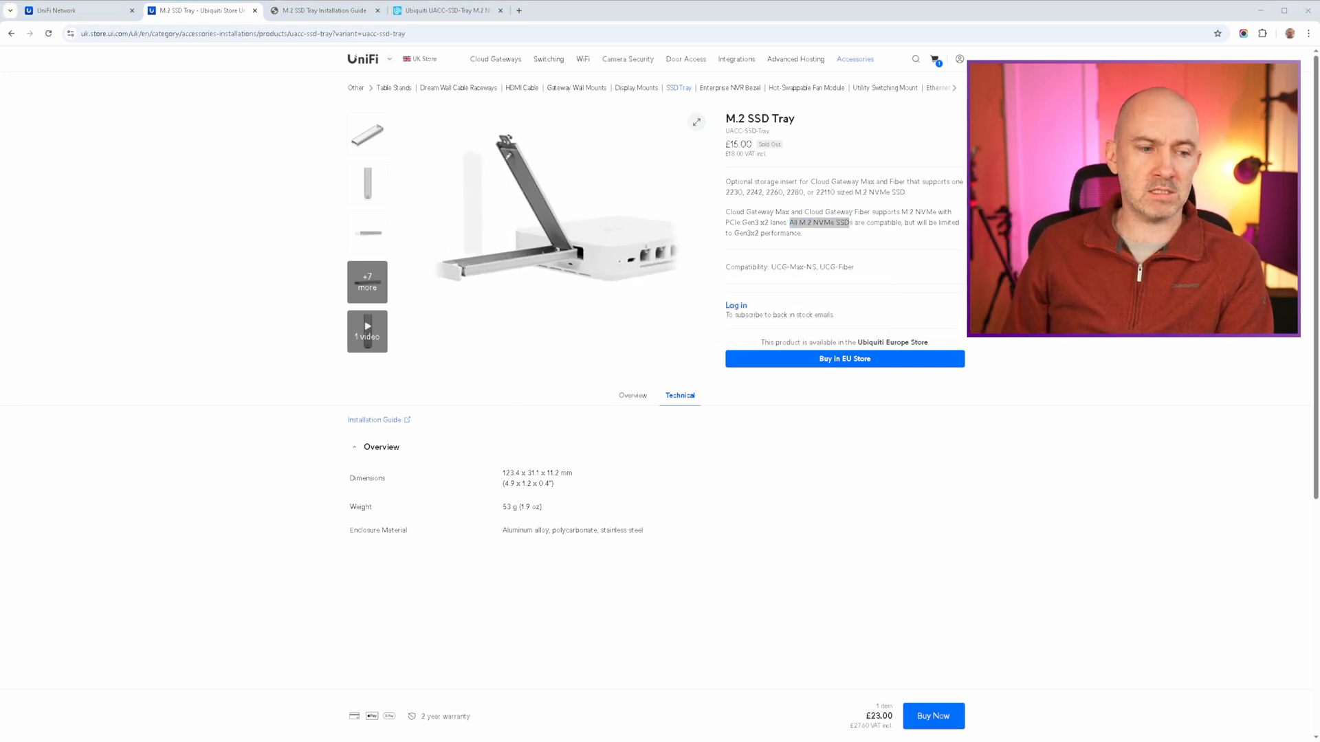
left_click(75, 10)
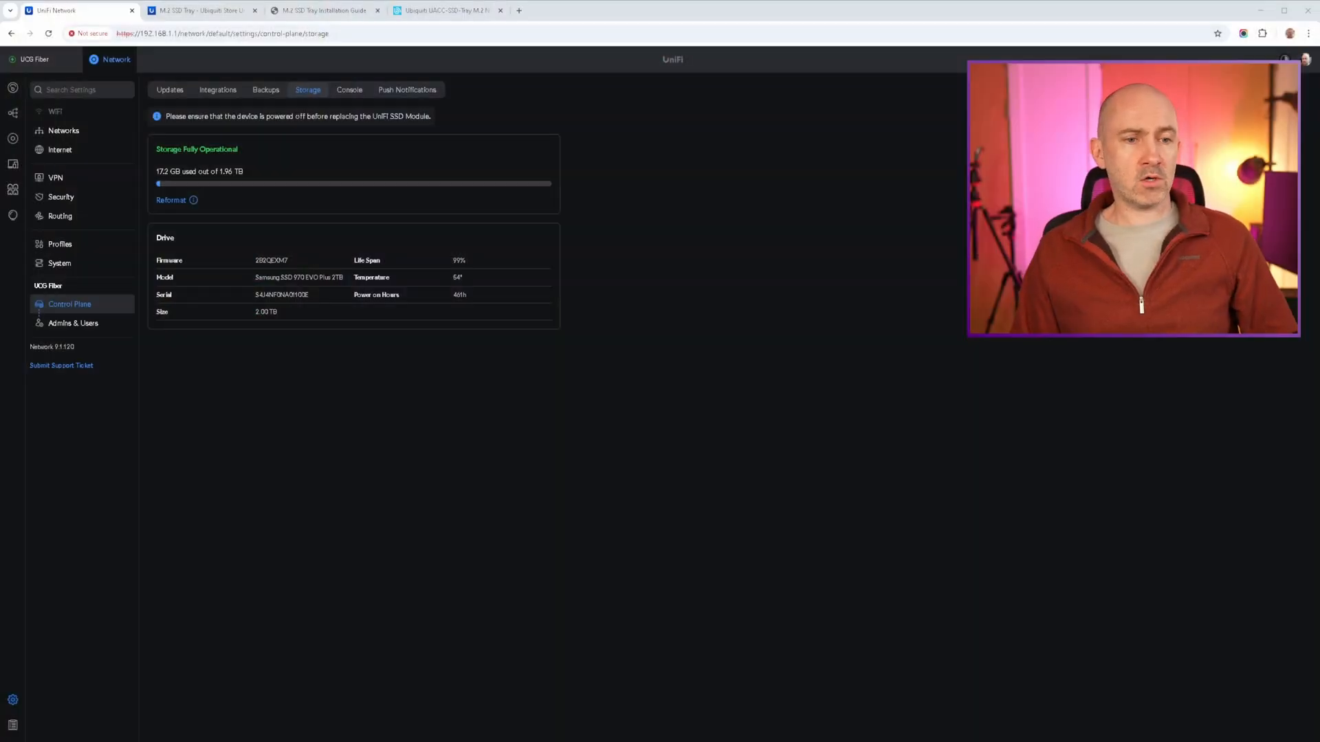
mouse_move(278, 379)
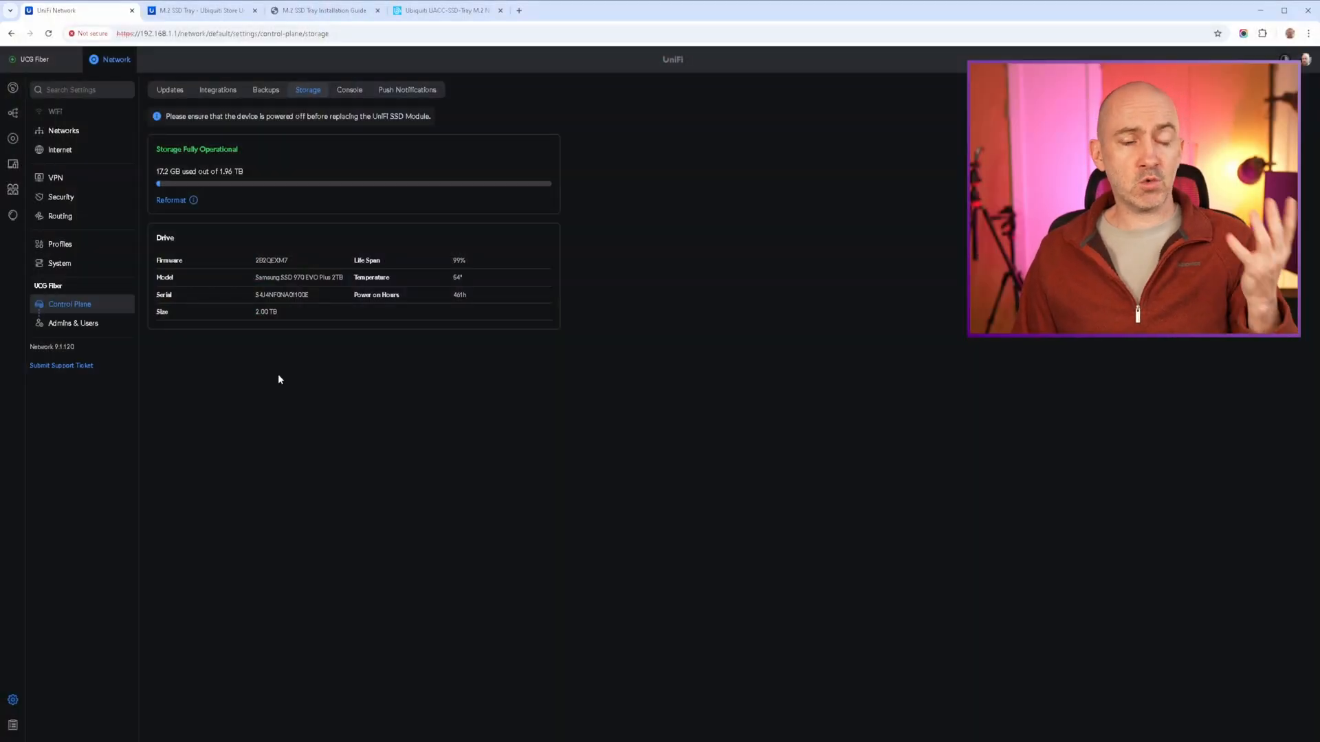
mouse_move(348, 382)
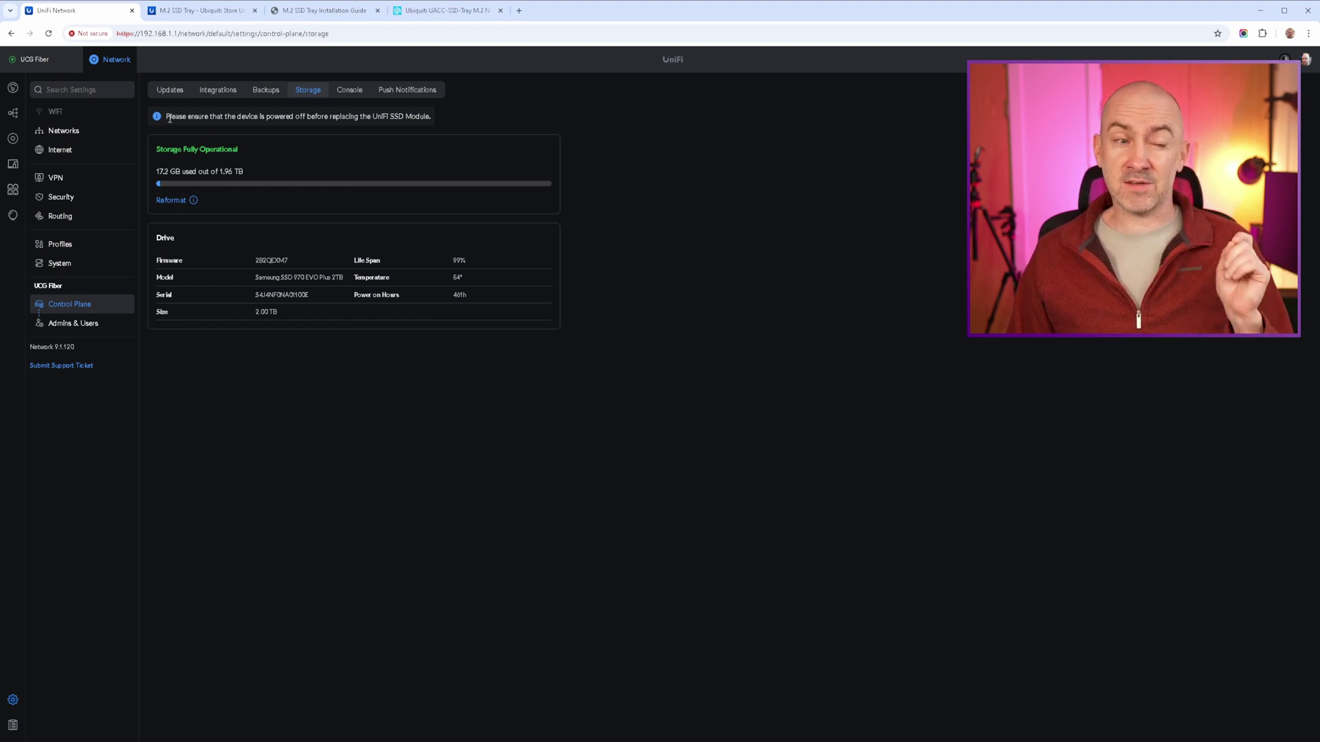
mouse_move(240, 157)
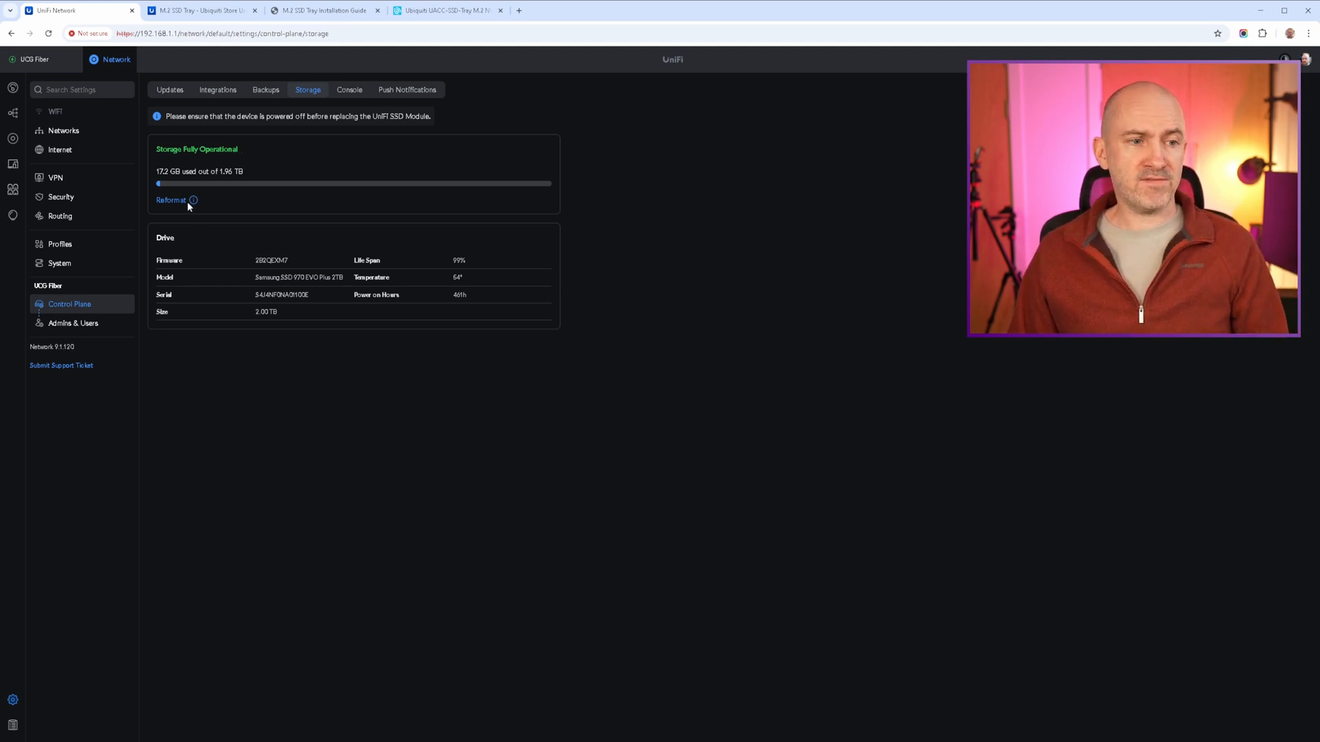
mouse_move(231, 364)
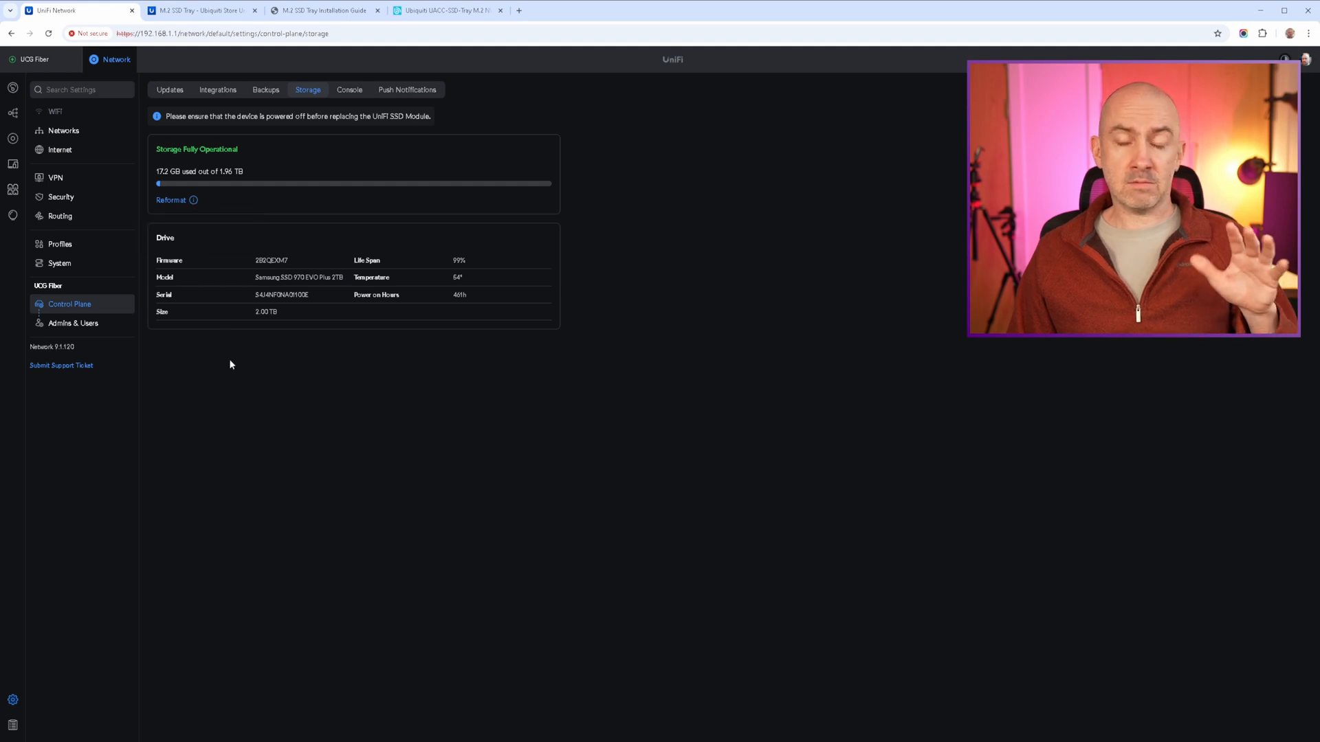
mouse_move(243, 348)
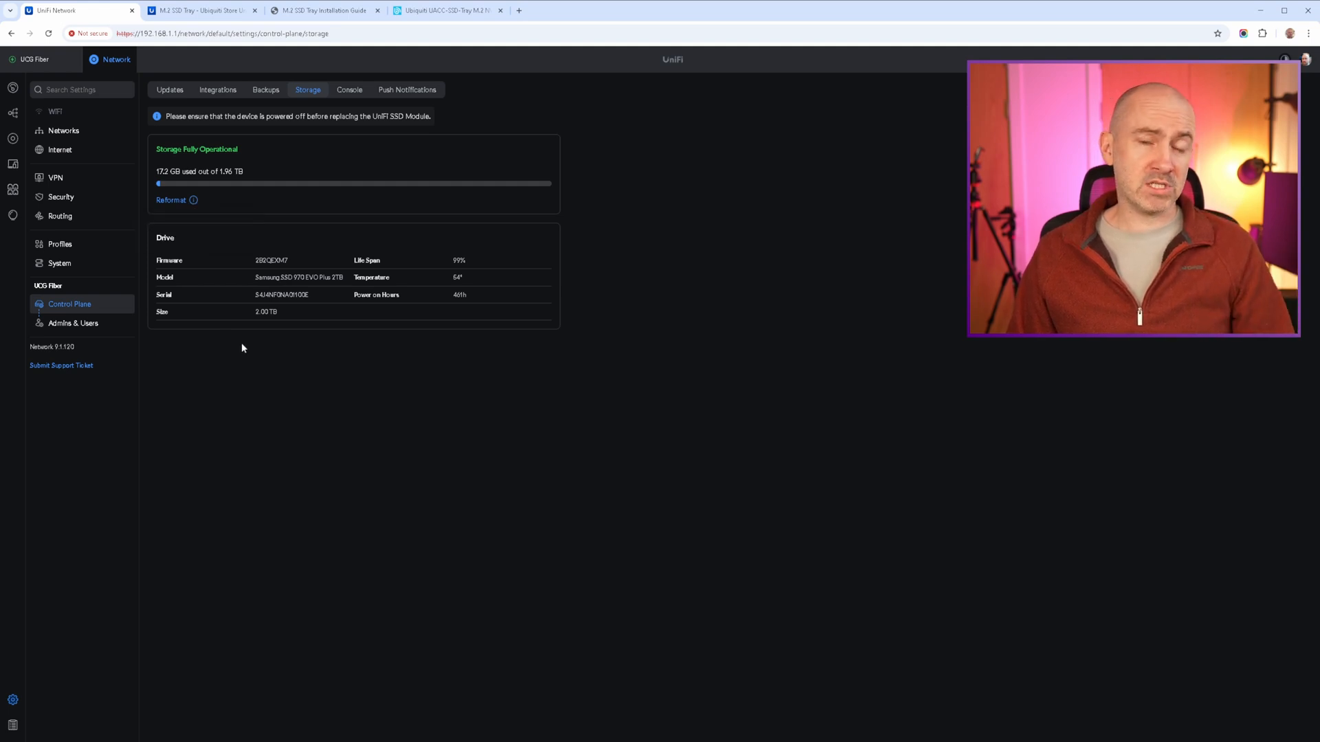
mouse_move(222, 266)
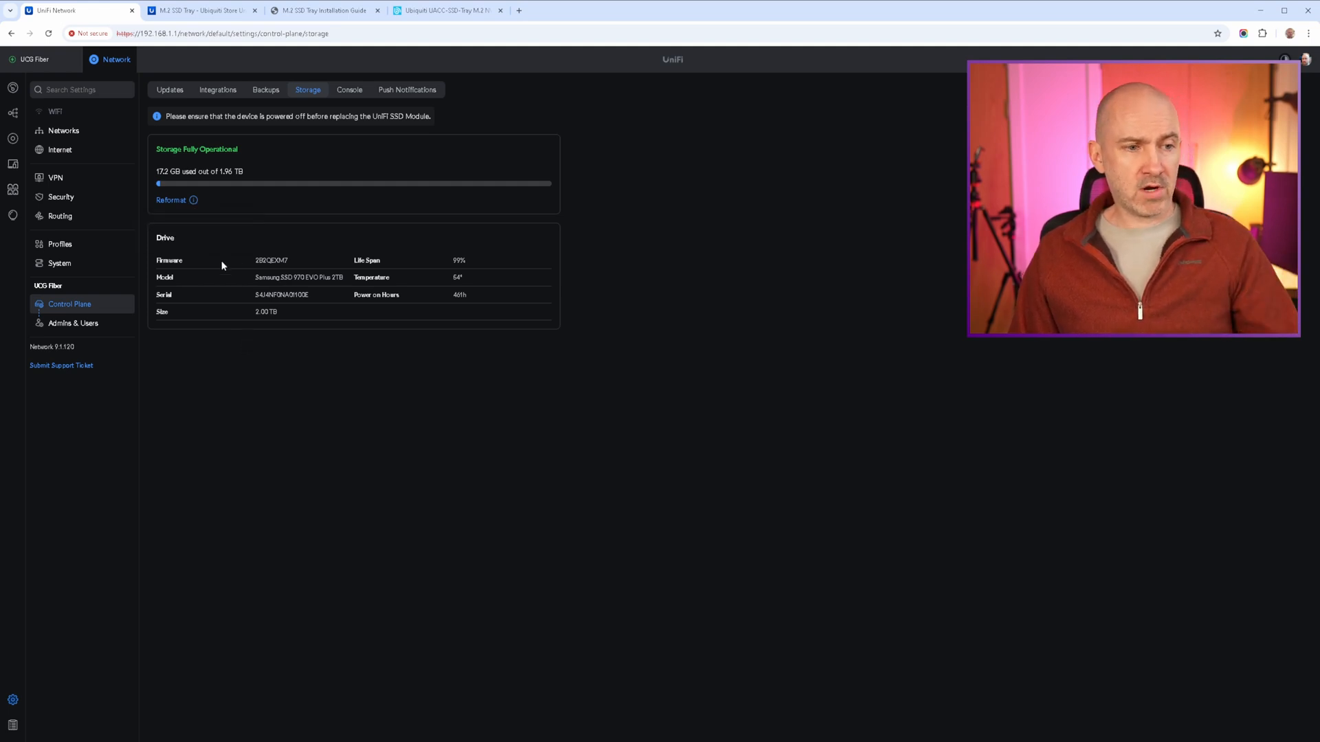
mouse_move(210, 295)
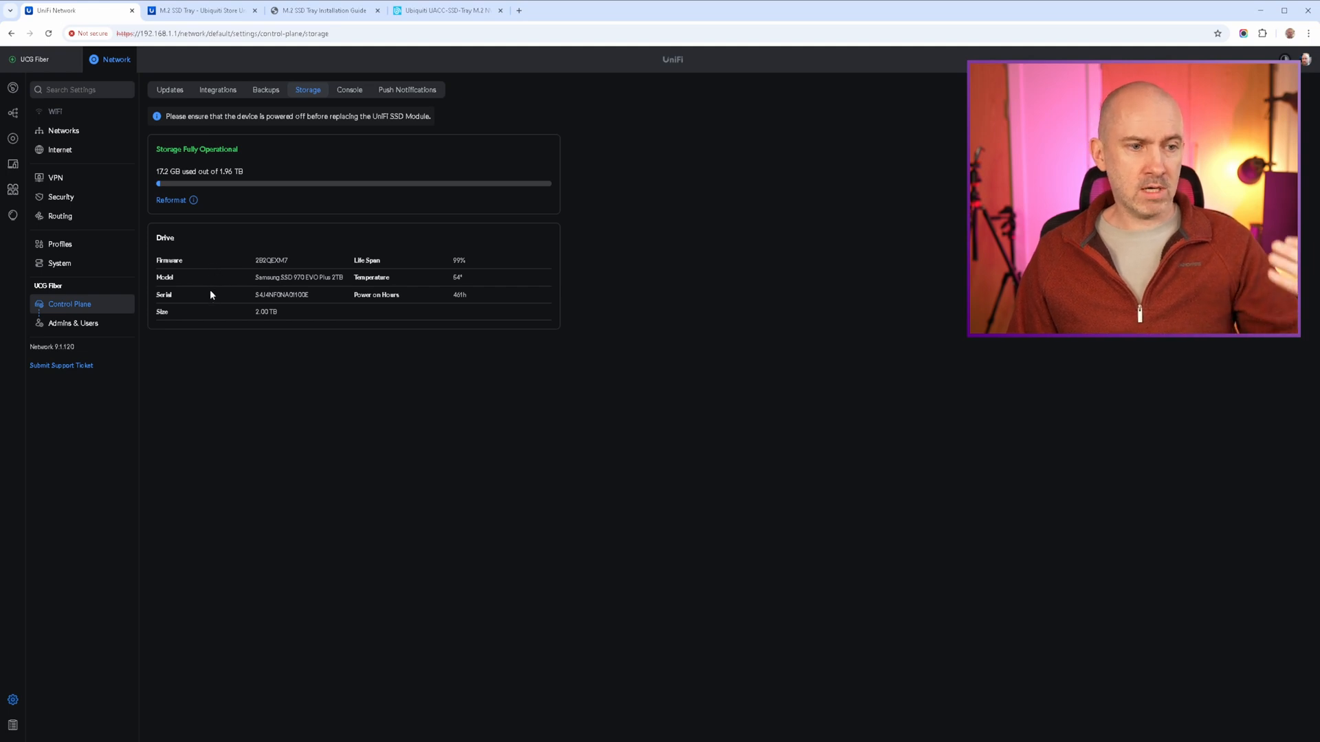
mouse_move(394, 273)
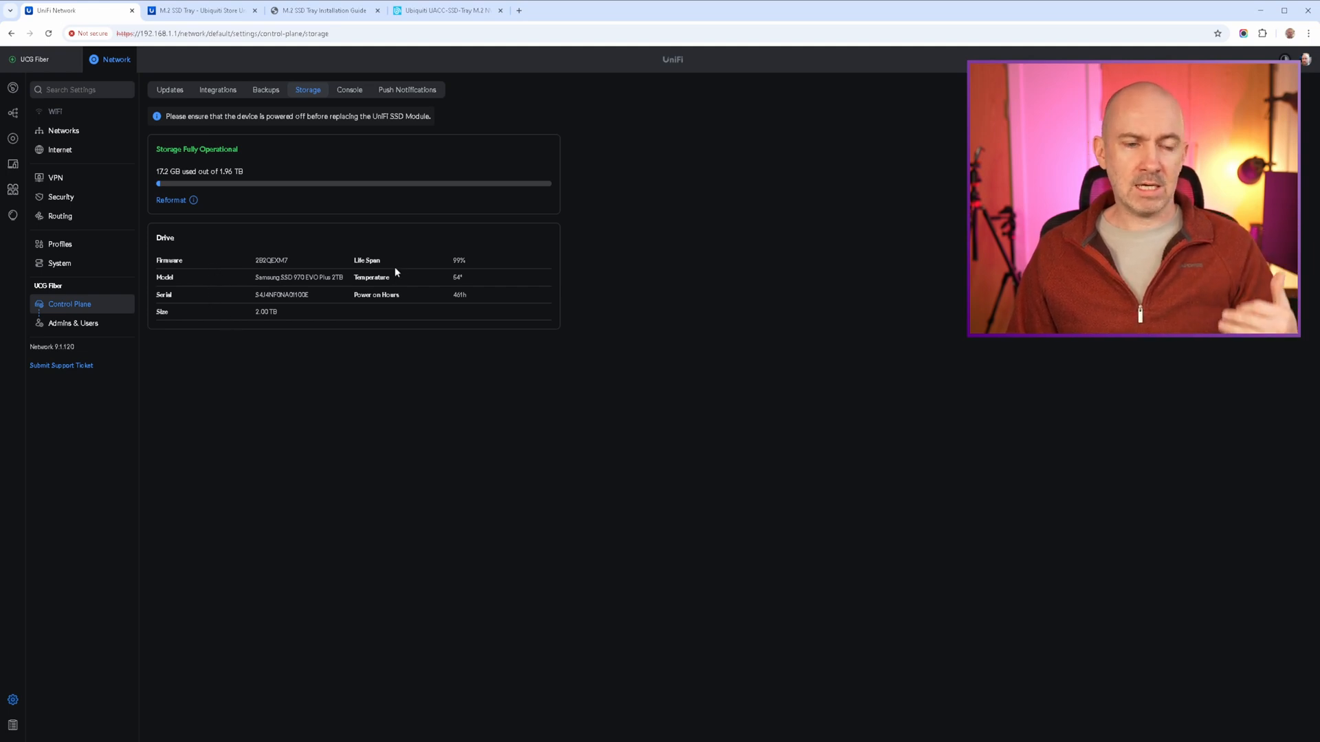
mouse_move(409, 285)
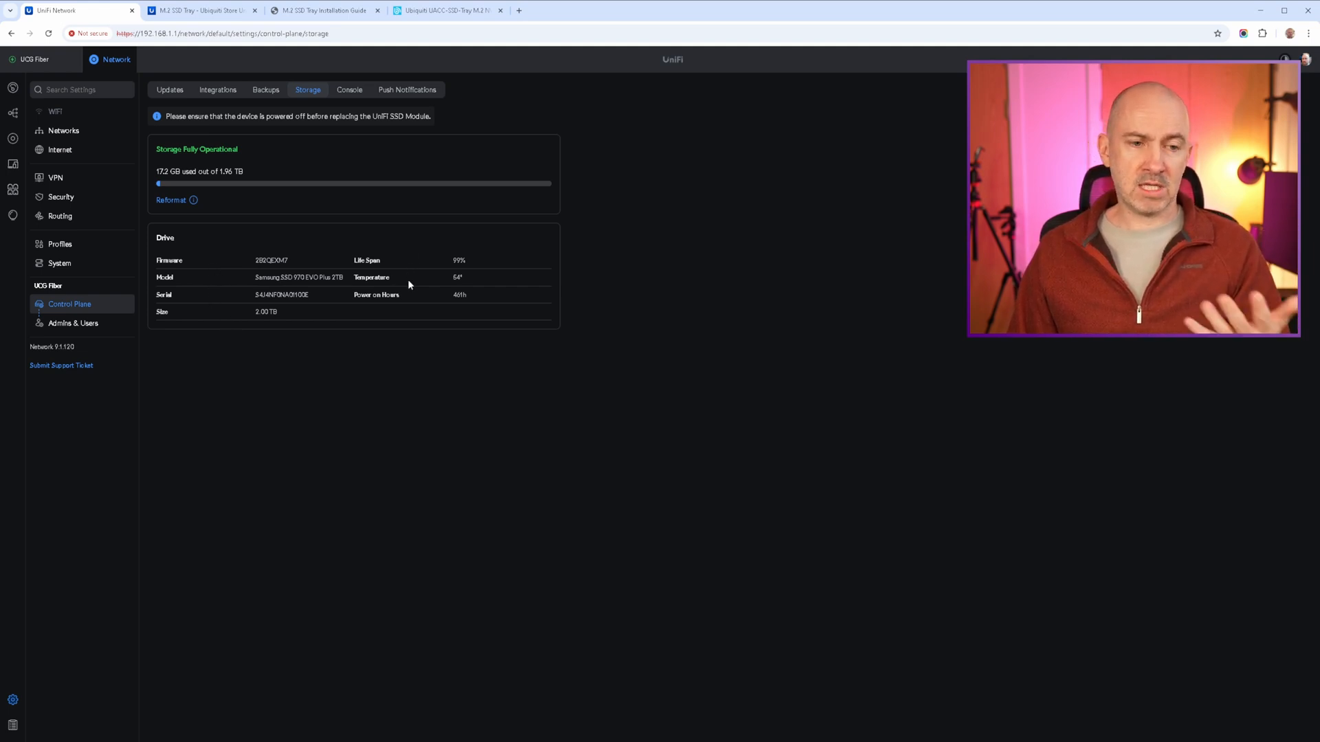
mouse_move(423, 297)
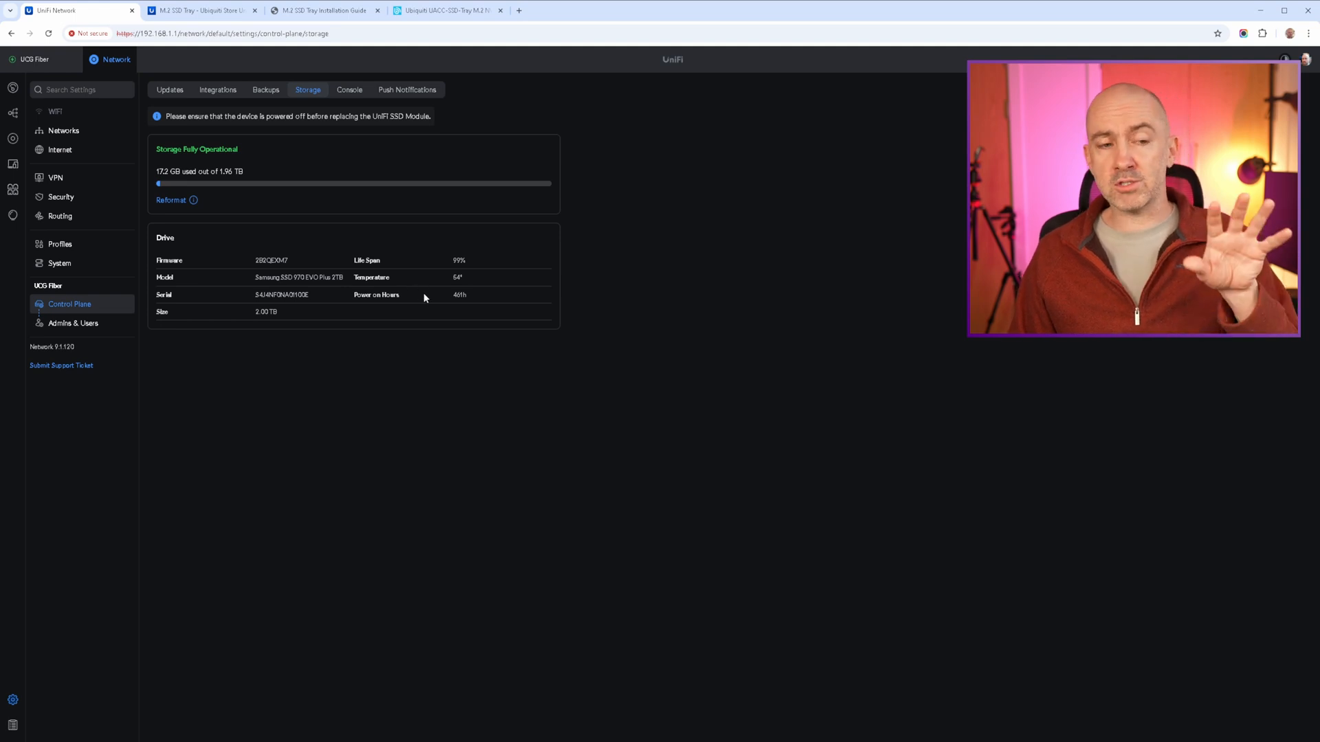
mouse_move(427, 315)
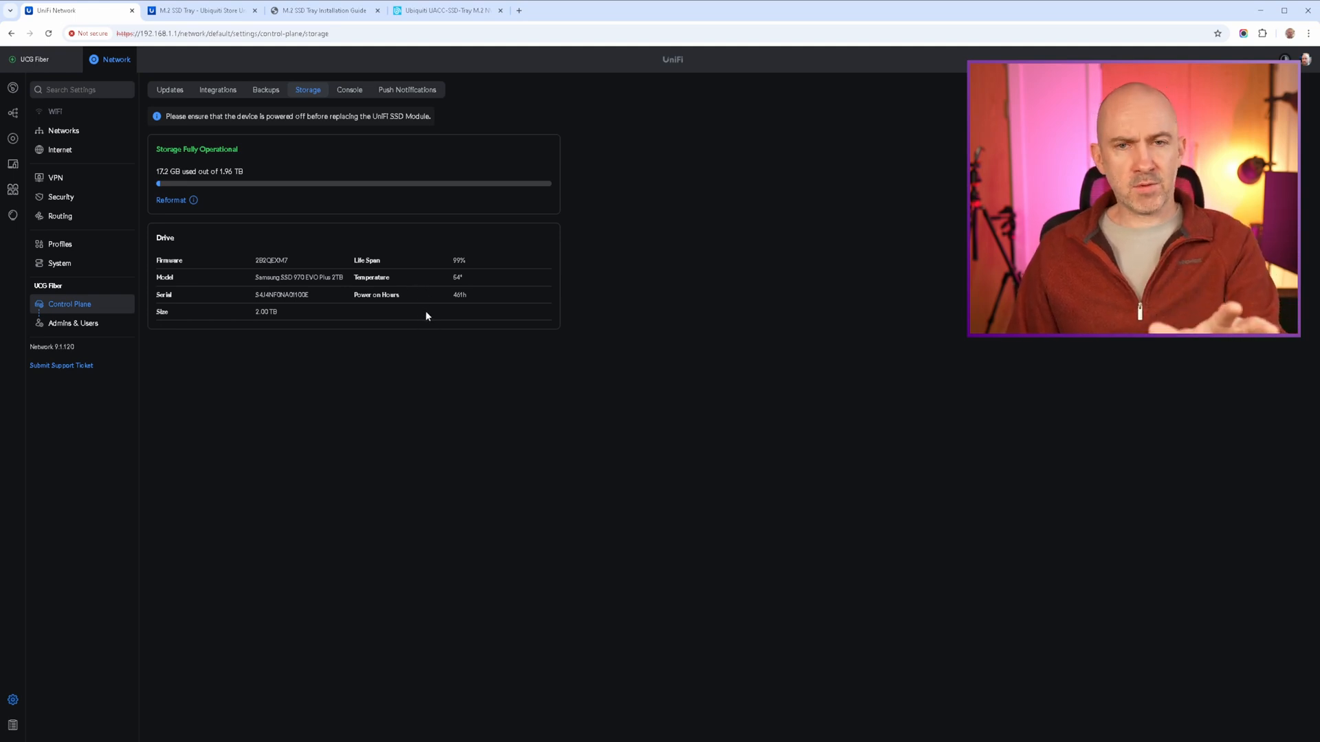
mouse_move(416, 291)
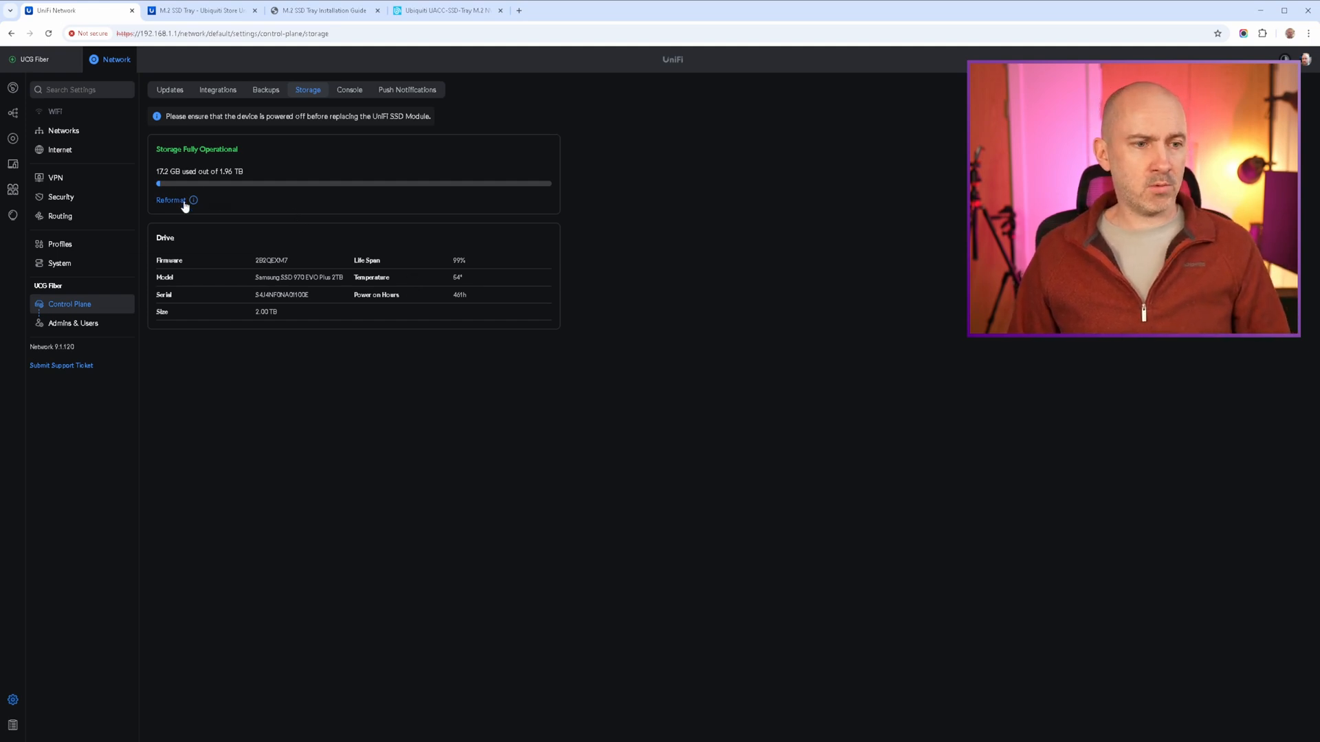
Reformat the installed 2 TB Samsung SSD from the Storage page.
left_click(169, 200)
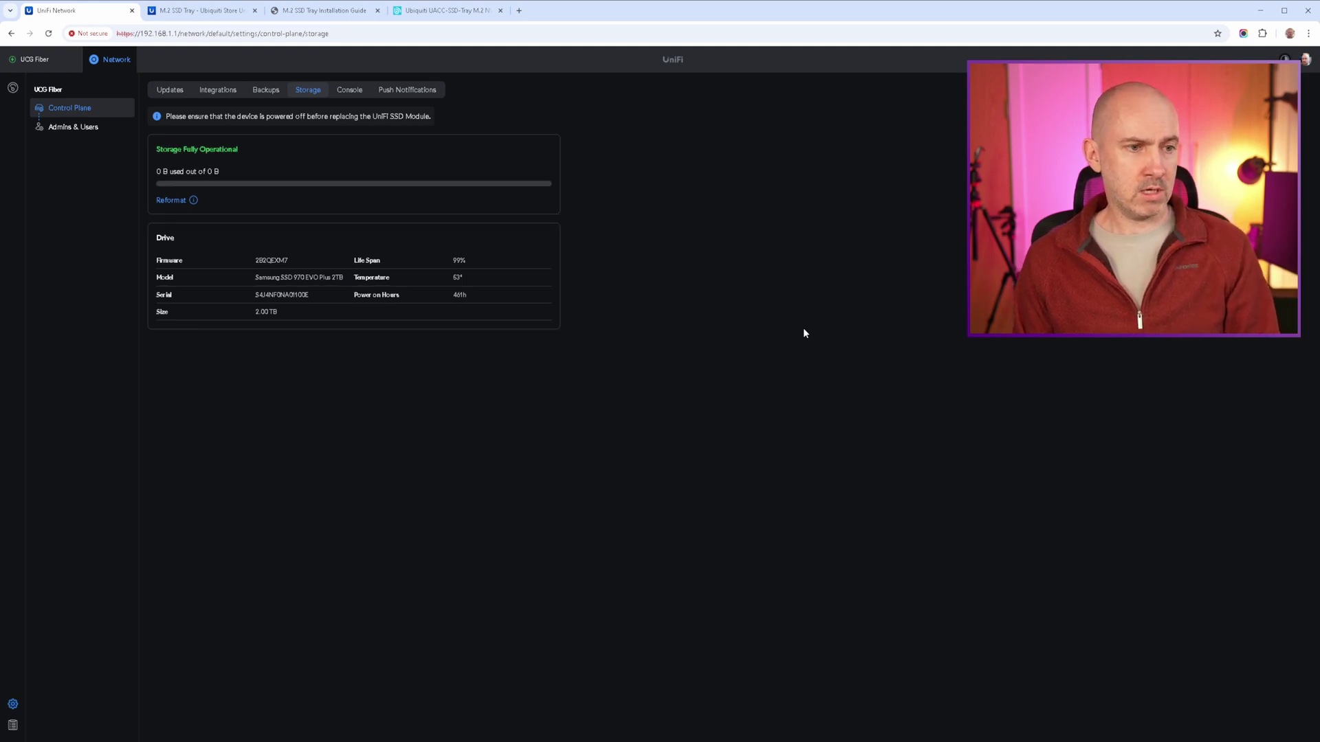
mouse_move(651, 273)
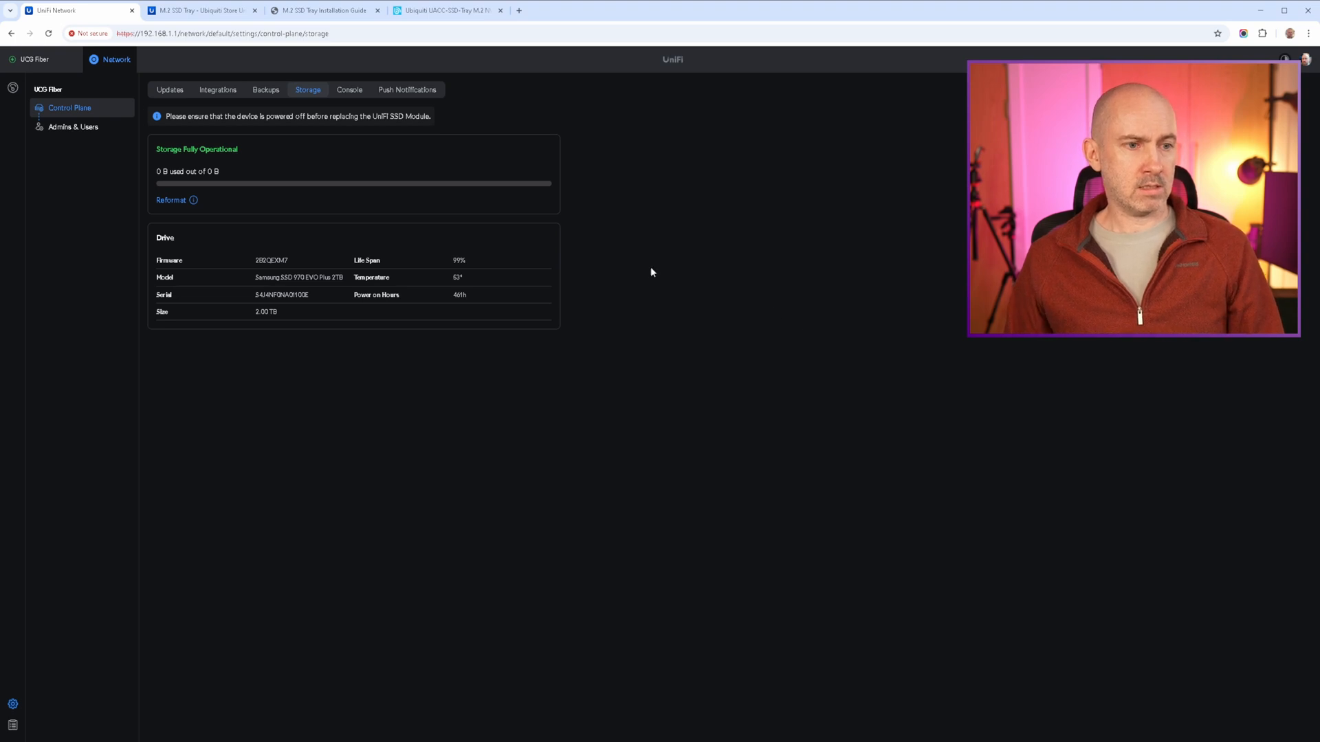
Check the SSD reports 17.2 GB used of 1.96 TB, then view OS and app update status.
left_click(48, 33)
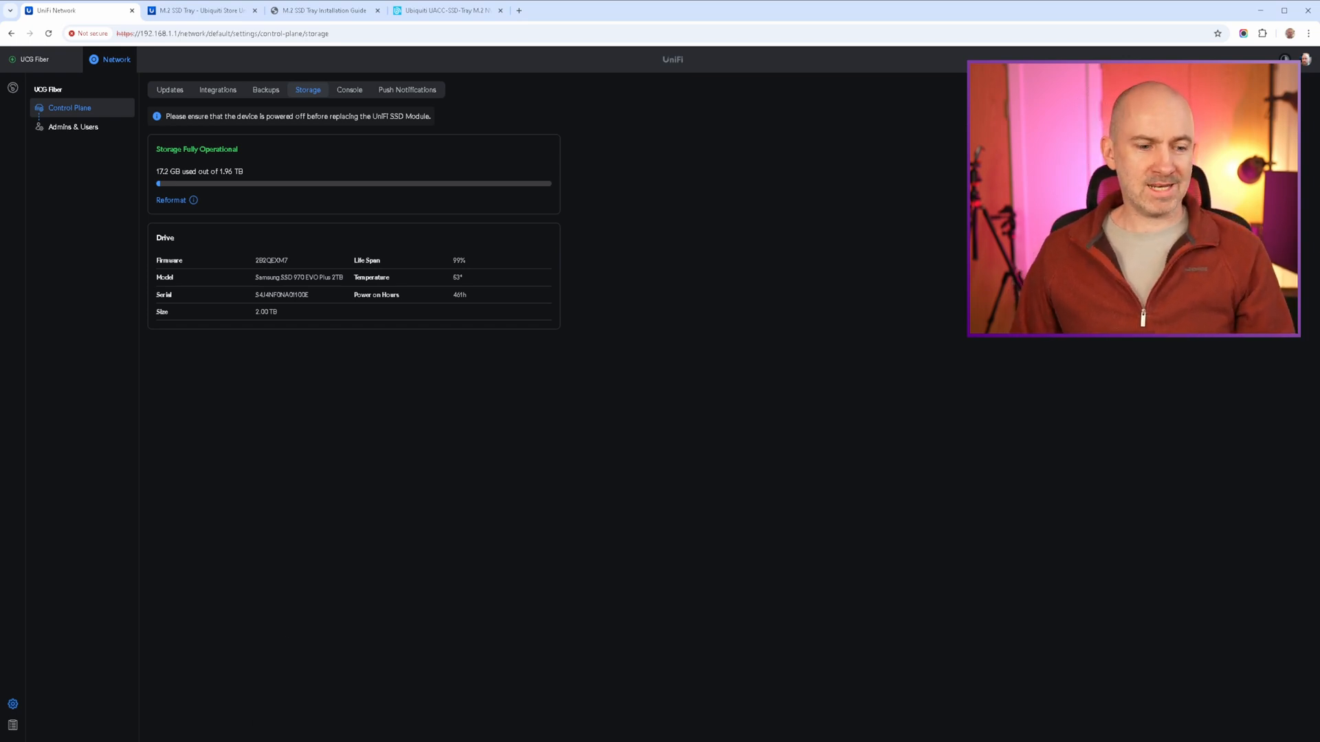
left_click(170, 89)
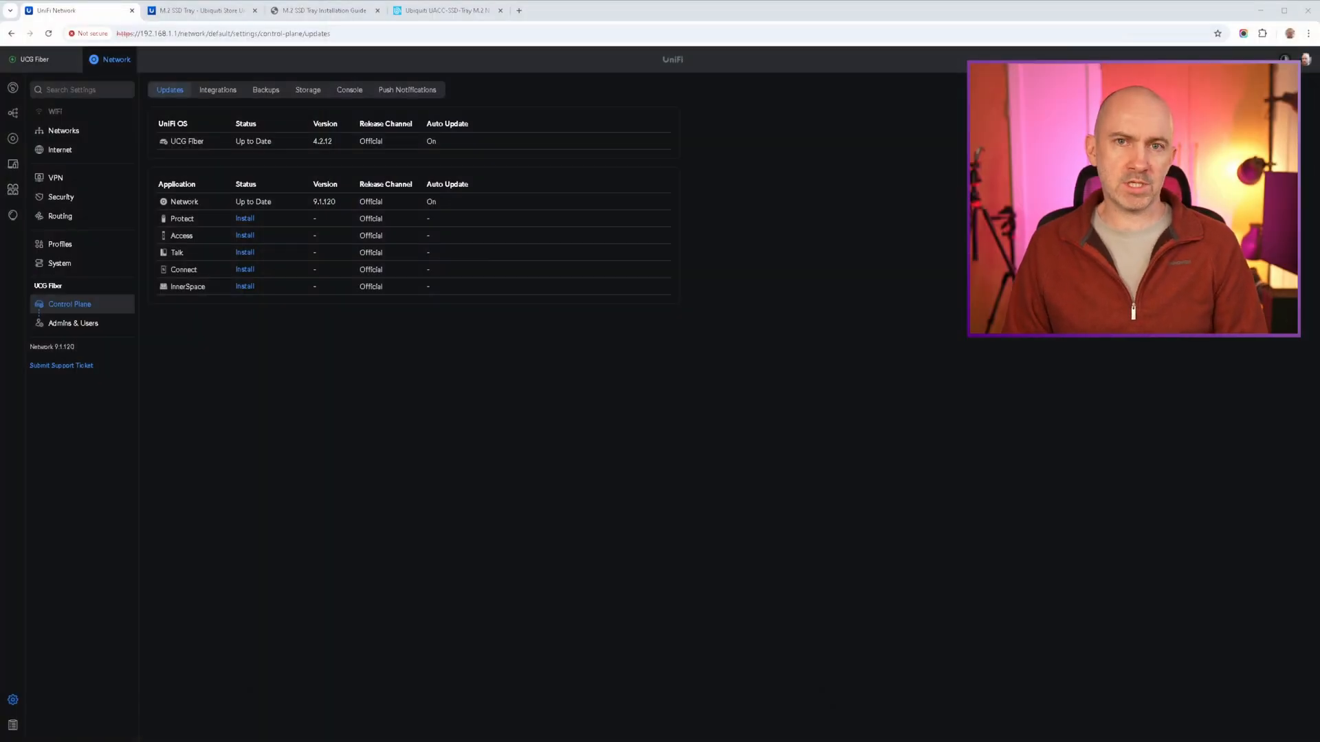